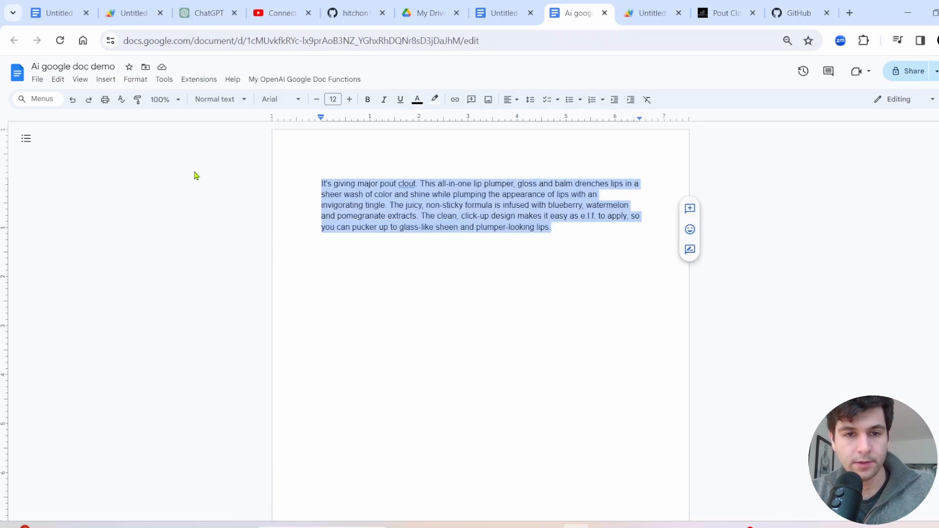
mouse_move(363, 171)
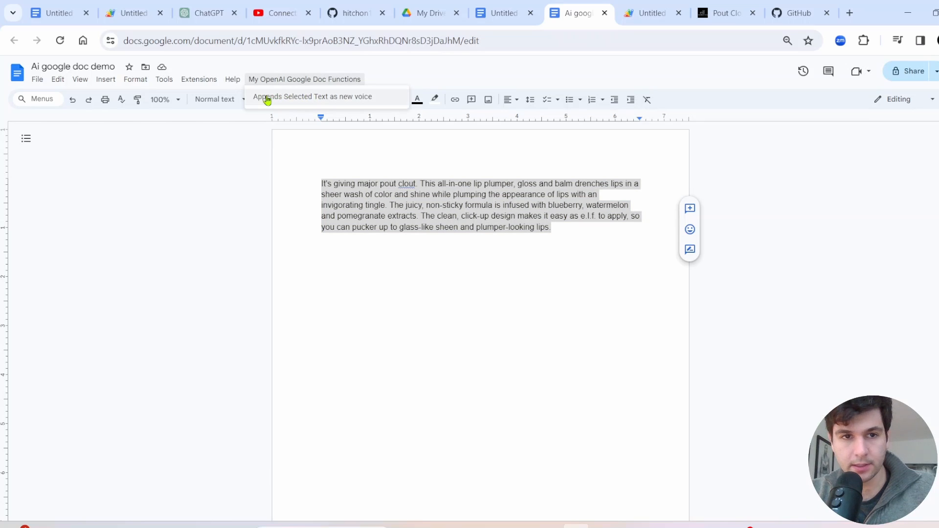
Step: Run 'Appends Selected Text as new voice' to append a dramatic rewrite of the lip plumper paragraph
click(312, 96)
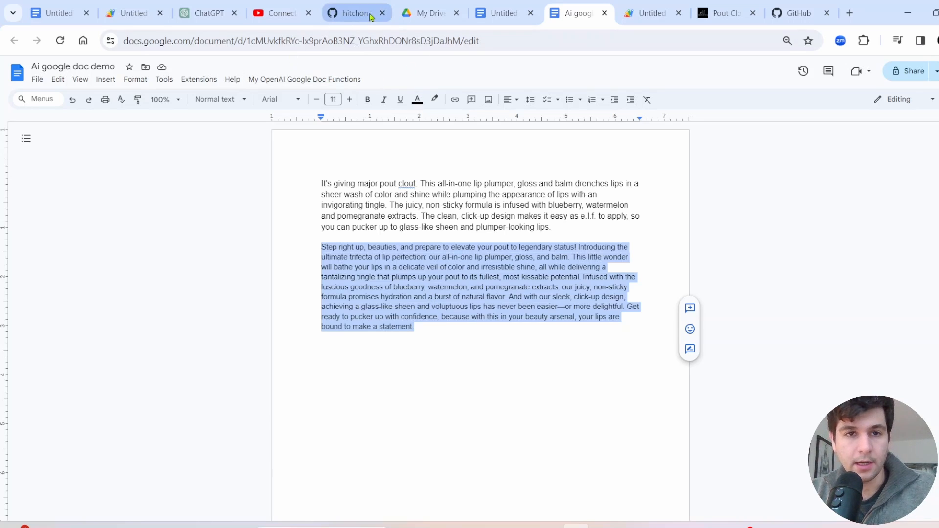
click(350, 13)
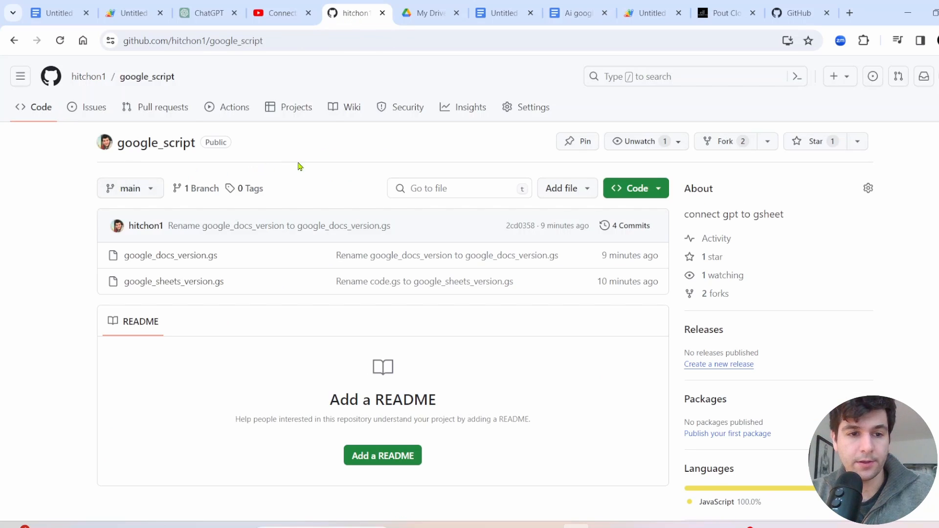
mouse_move(144, 271)
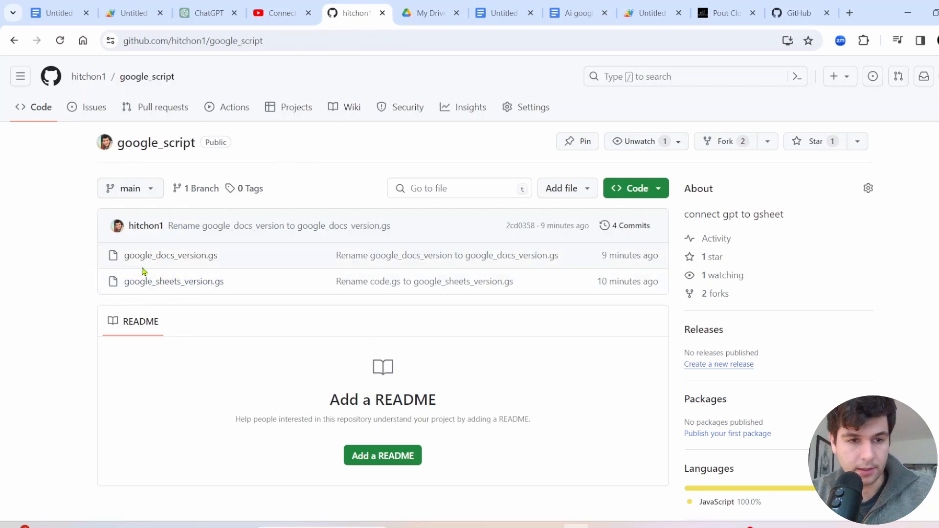
mouse_move(170, 256)
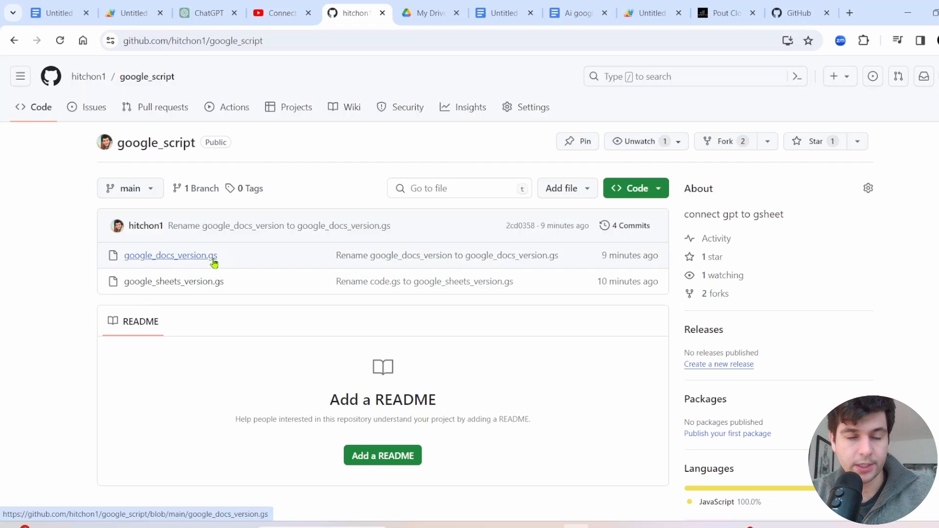
click(280, 12)
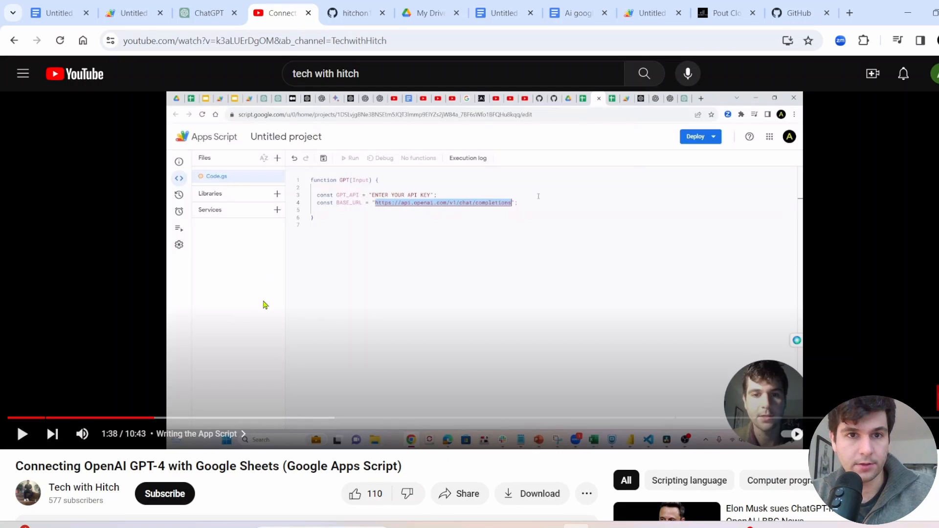
click(352, 13)
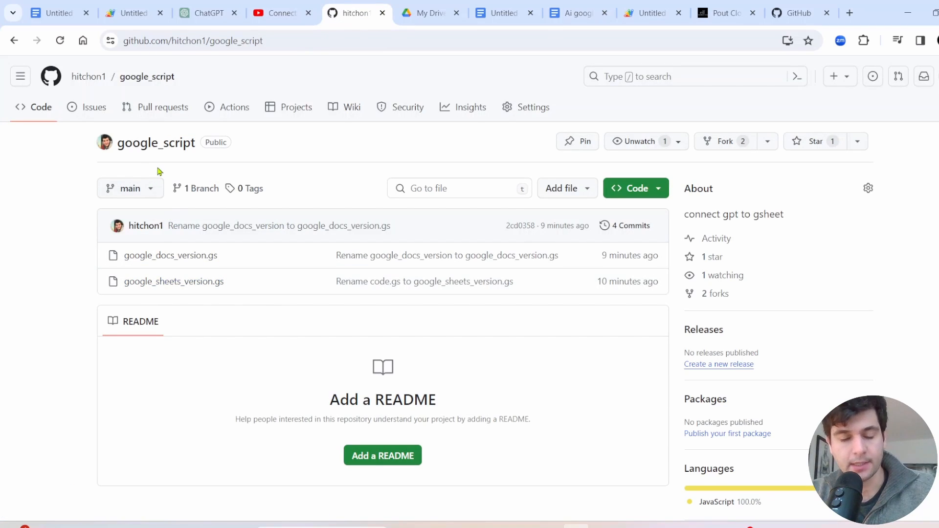
mouse_move(244, 257)
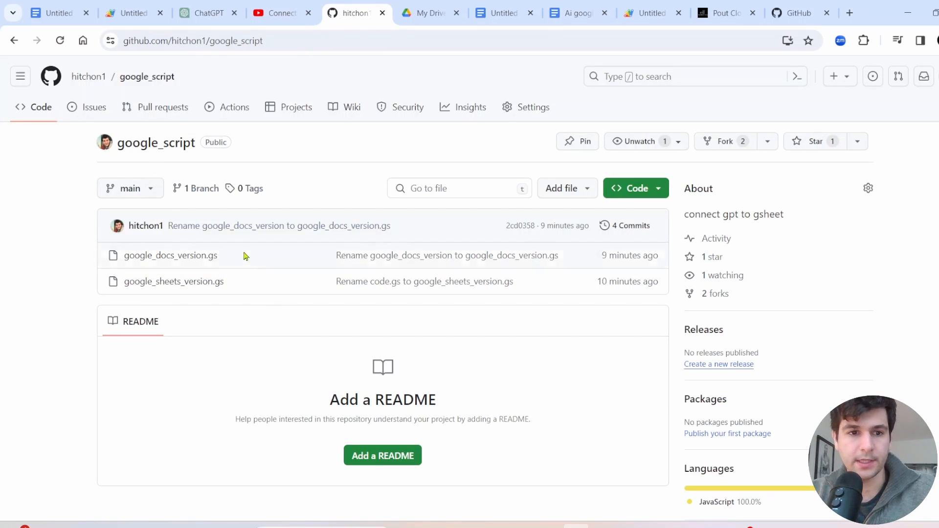
mouse_move(432, 206)
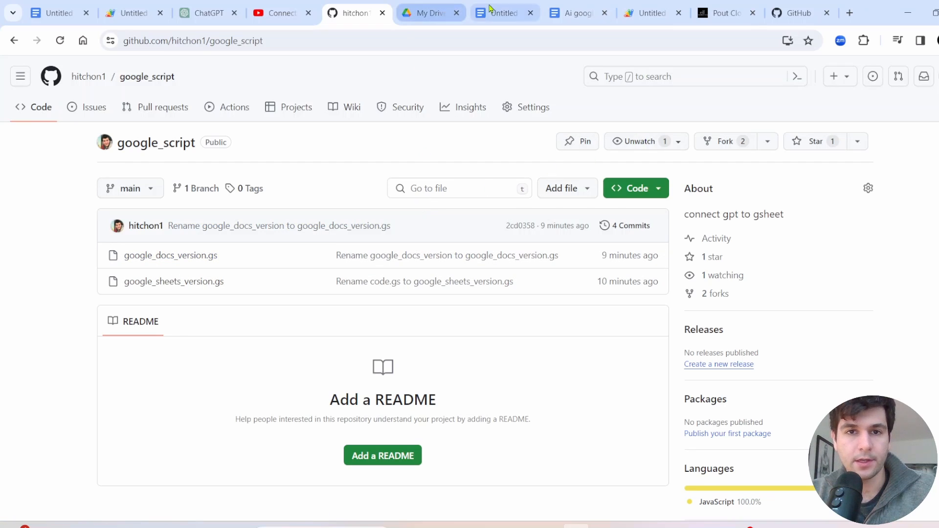
Step: Copy the GPT function from google_docs_version.gs into the empty Code.gs
click(505, 12)
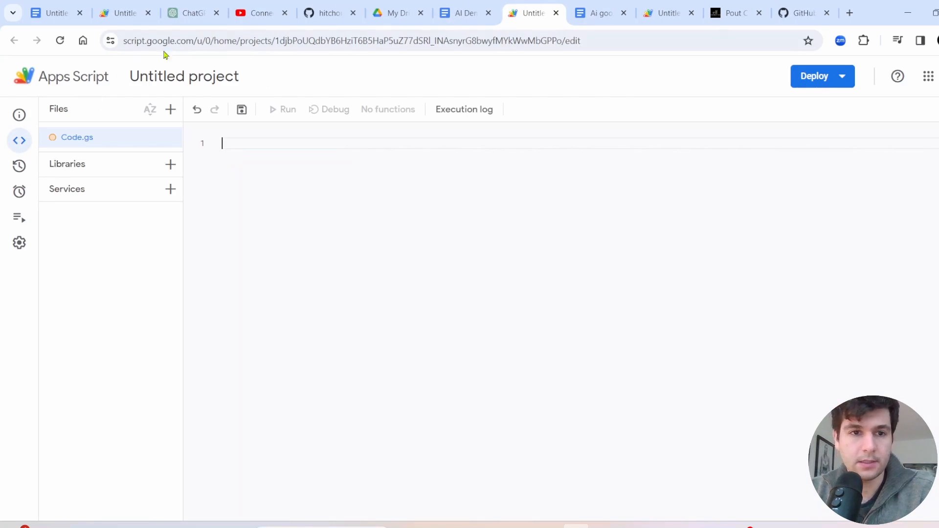
click(328, 12)
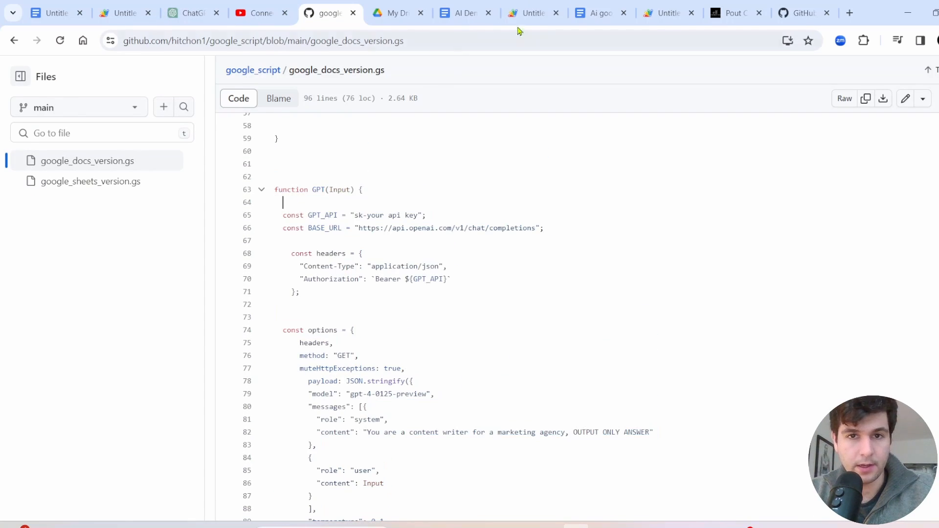
click(576, 13)
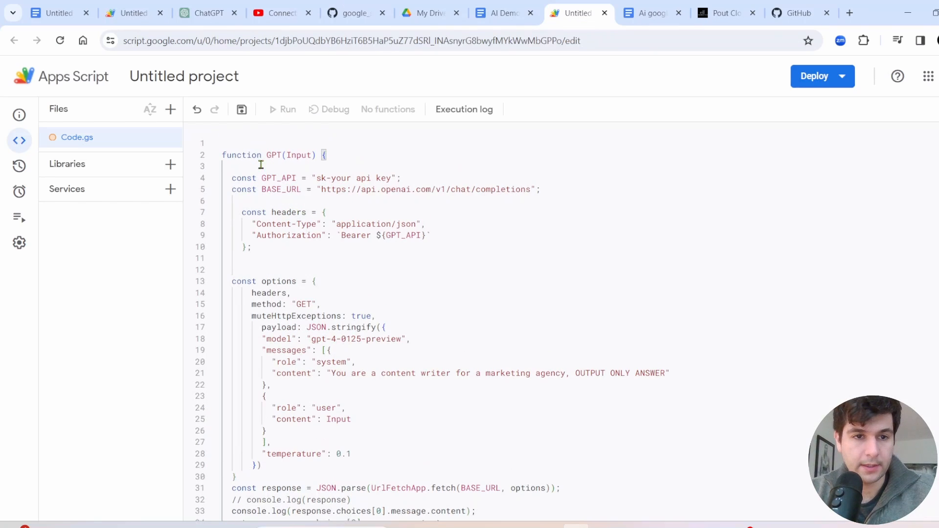
Step: Review the pasted GPT function's options, gpt-4-0125-preview model and 0.1 temperature
double_click(273, 155)
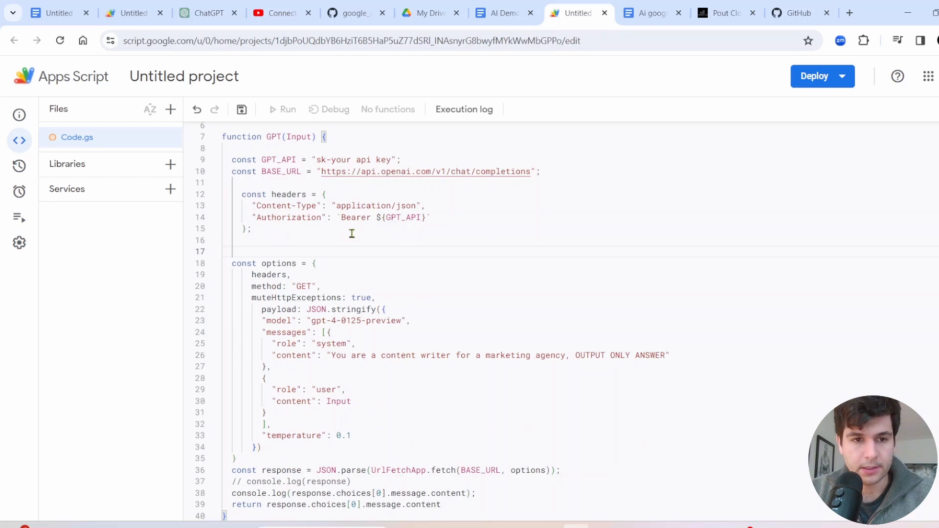
mouse_move(292, 315)
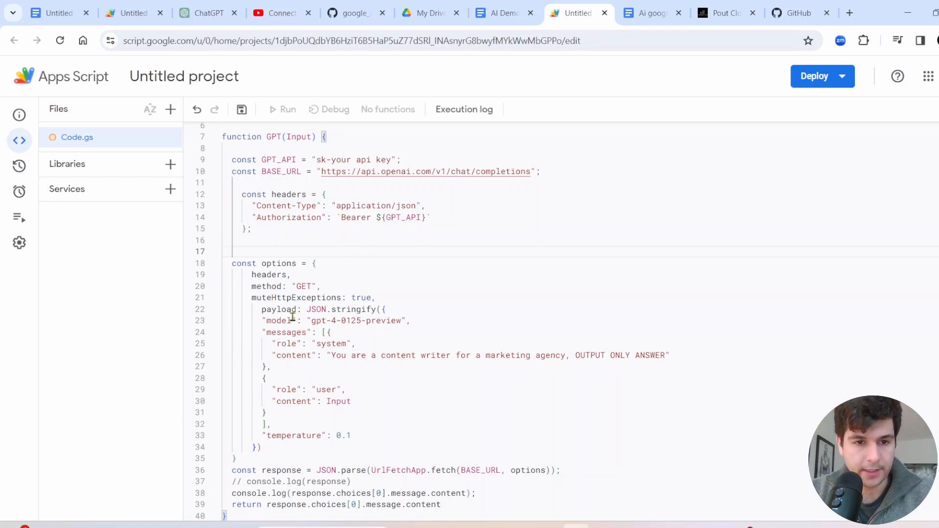
double_click(277, 321)
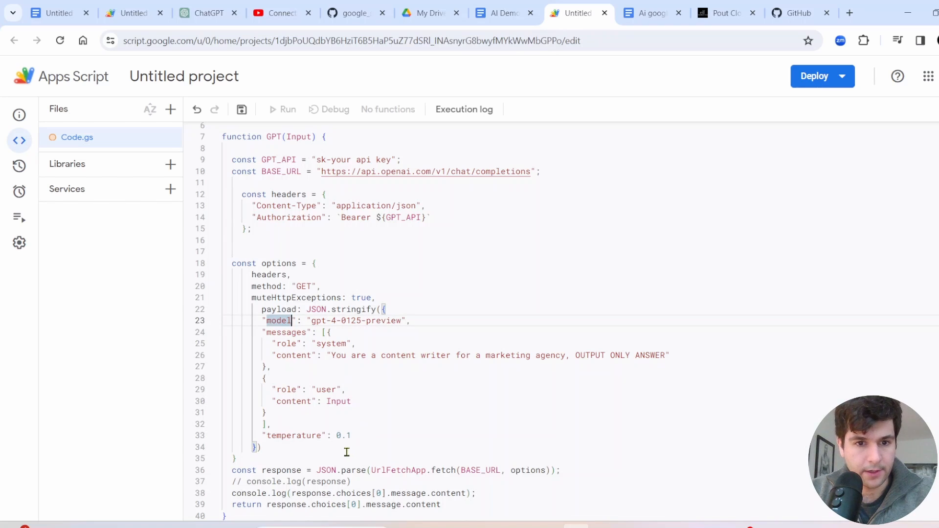
double_click(275, 263)
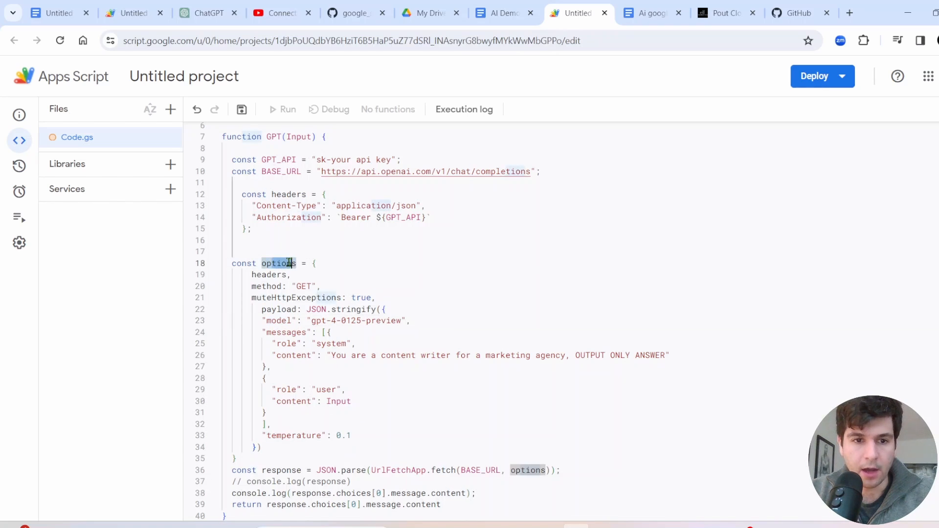
double_click(358, 320)
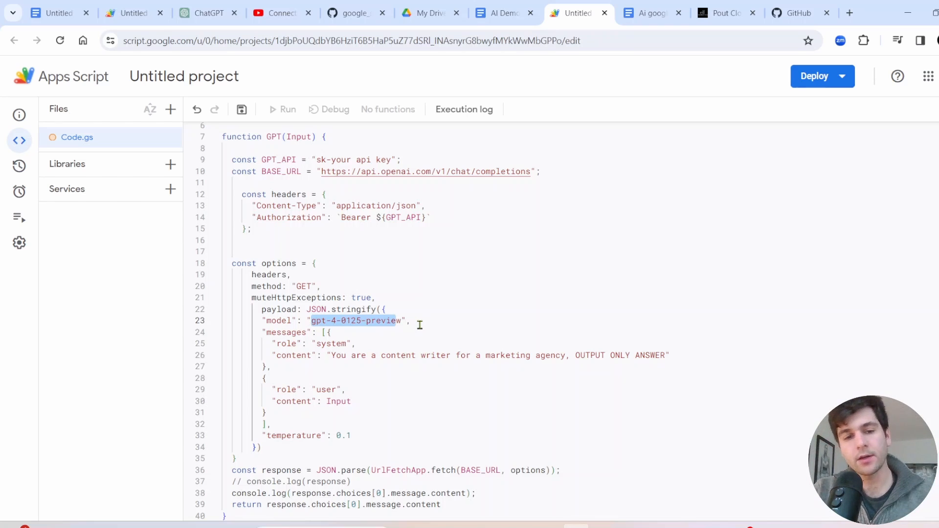
mouse_move(339, 339)
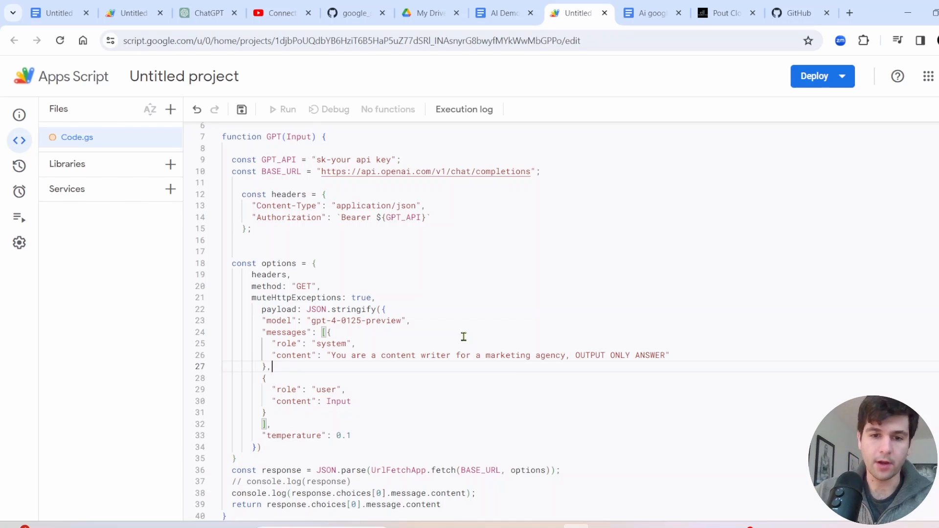
drag(334, 355, 665, 355)
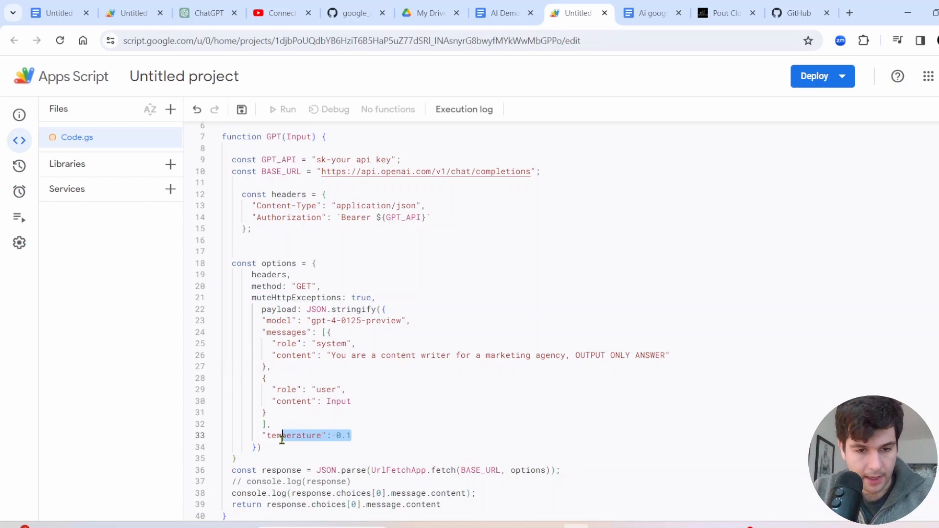
mouse_move(339, 429)
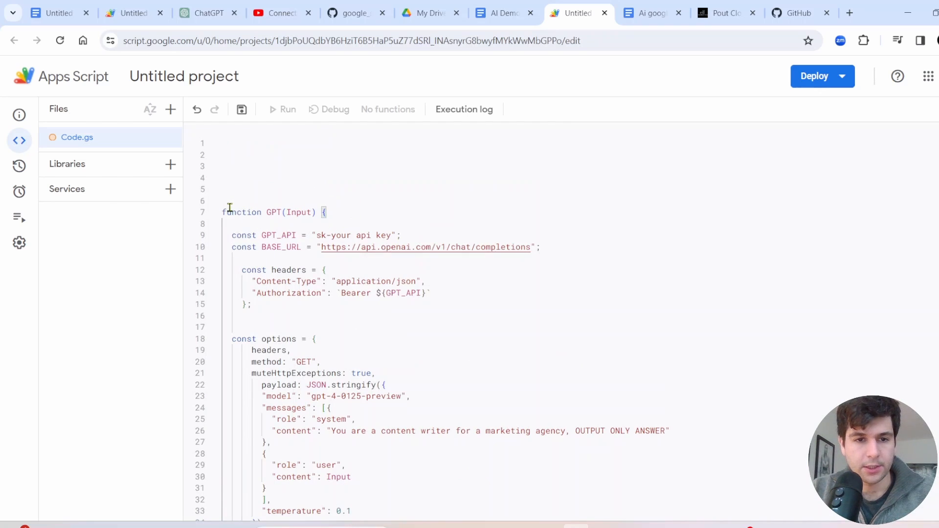
mouse_move(388, 157)
text(function ai_append_answer() {)
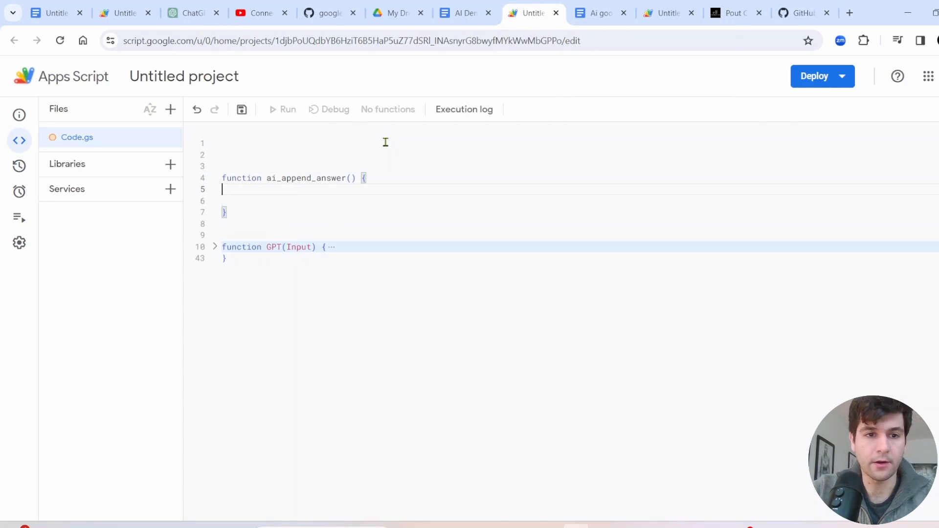
Step: Write GPT("fix english: " + Selected_text) on a new line inside ai_append_answer
key(enter)
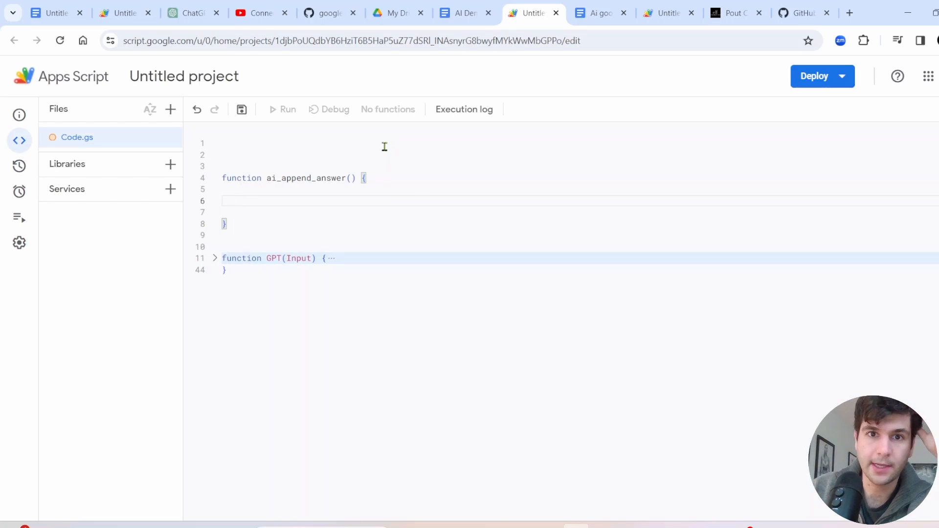
mouse_move(387, 158)
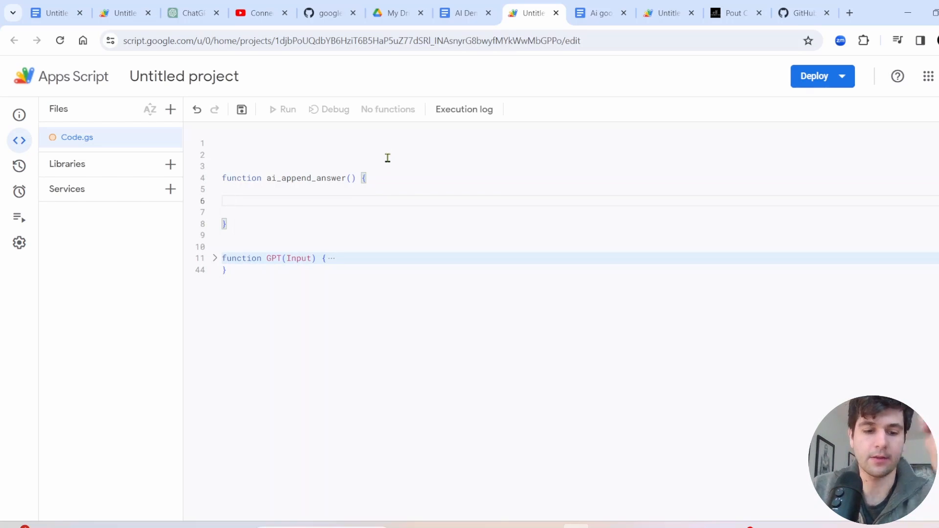
text(GPT())
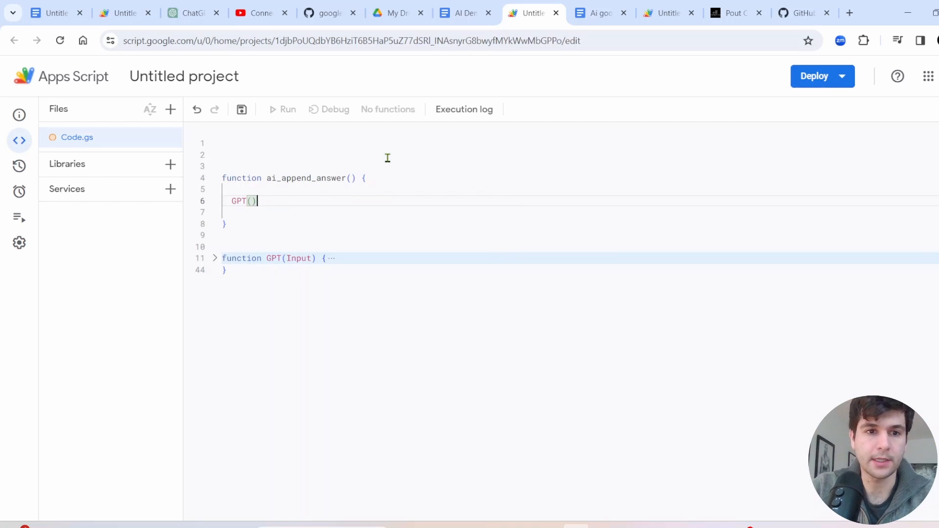
text(")
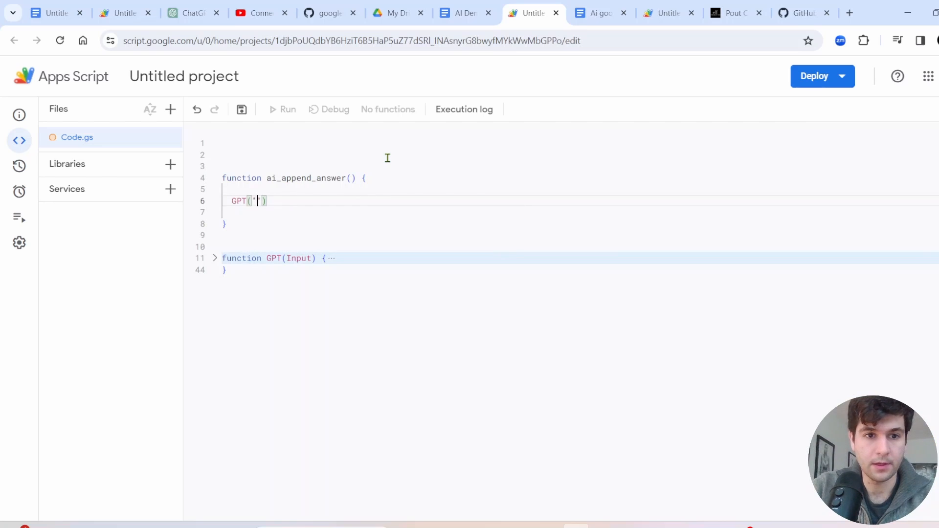
text(a)
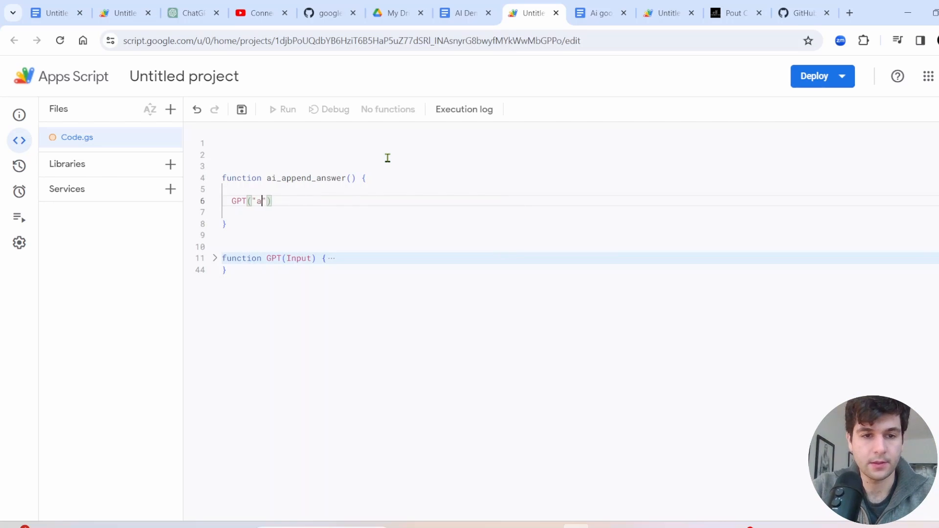
text(fix english: " Selec)
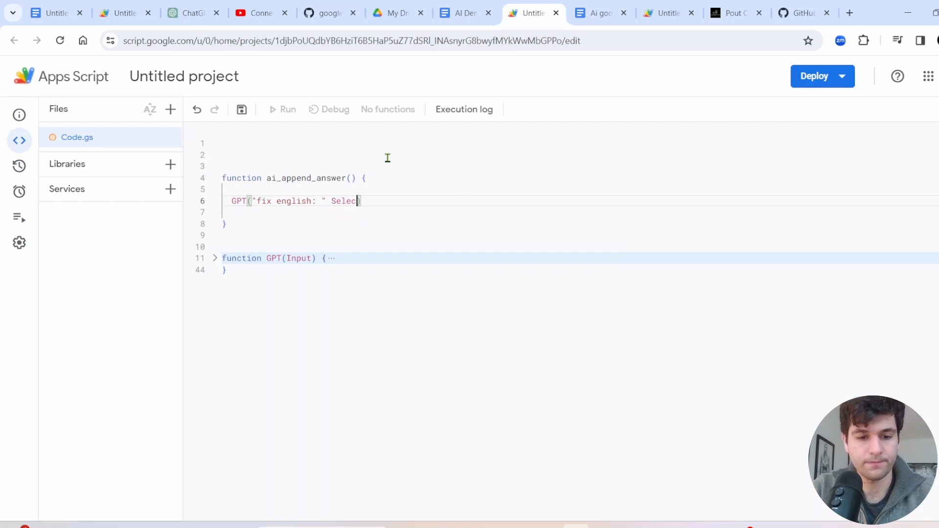
text(ted_text)
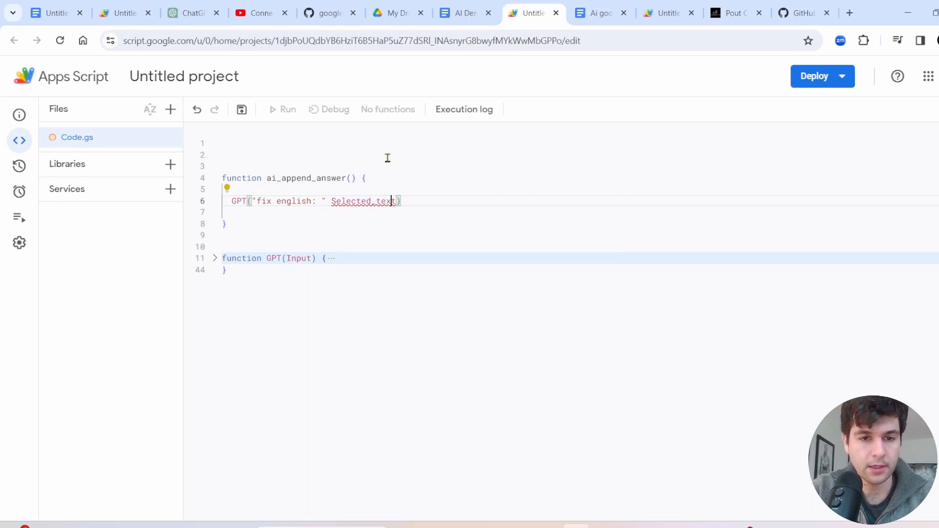
text(+)
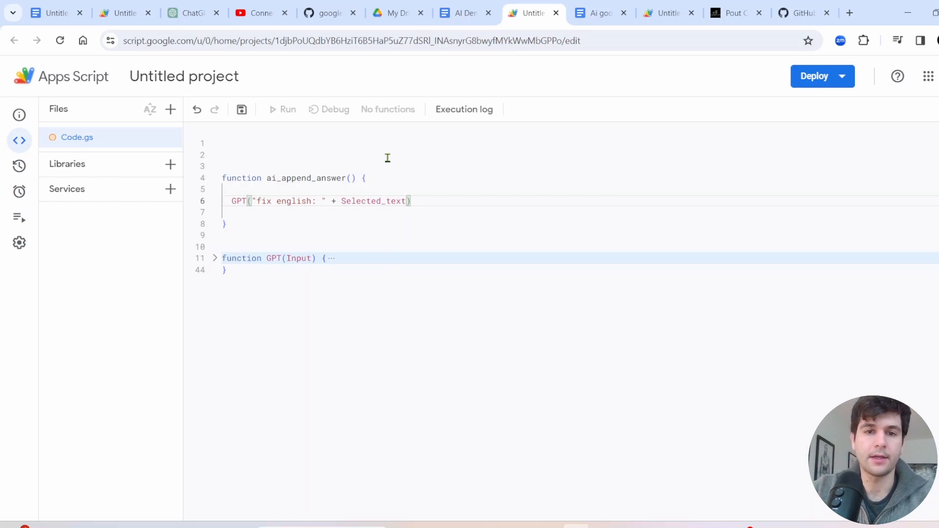
mouse_move(465, 13)
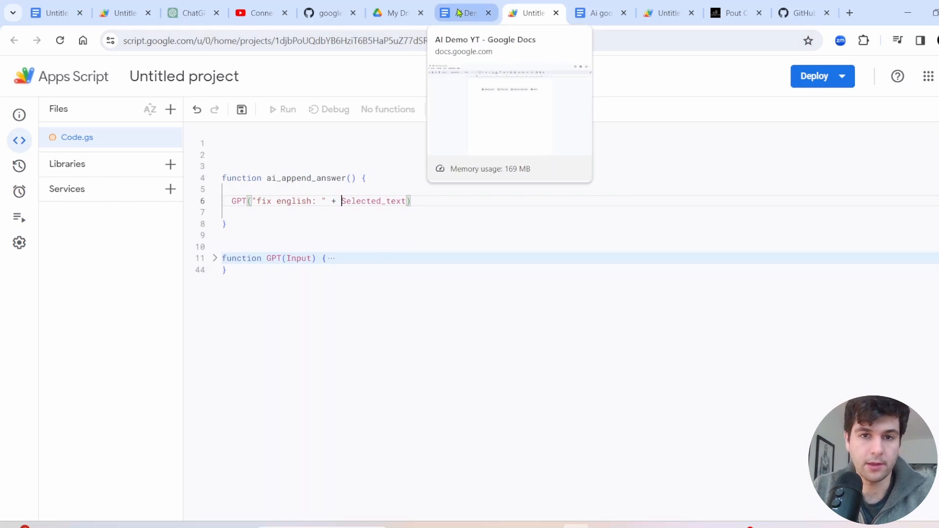
Step: Type placeholder test lines 'dfd' and 'jkjk' into the AI Demo YT document
click(464, 13)
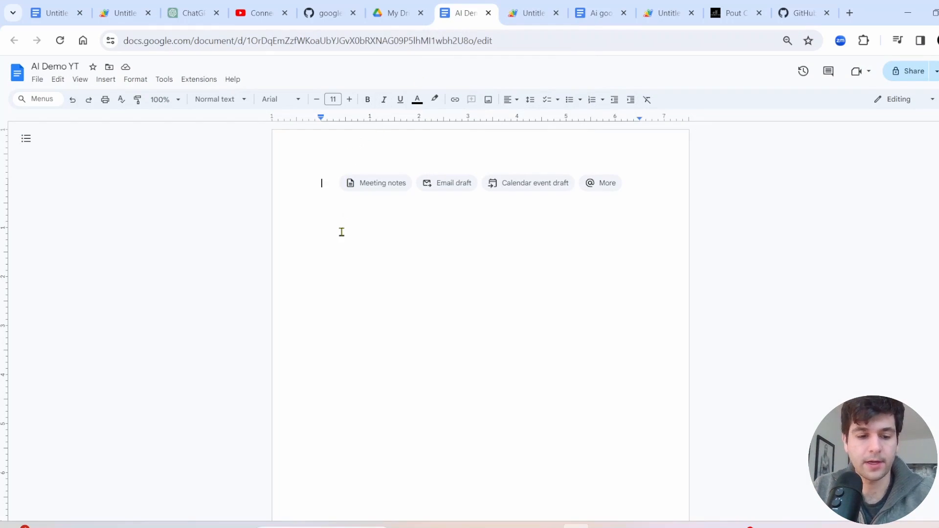
text(dfdfd)
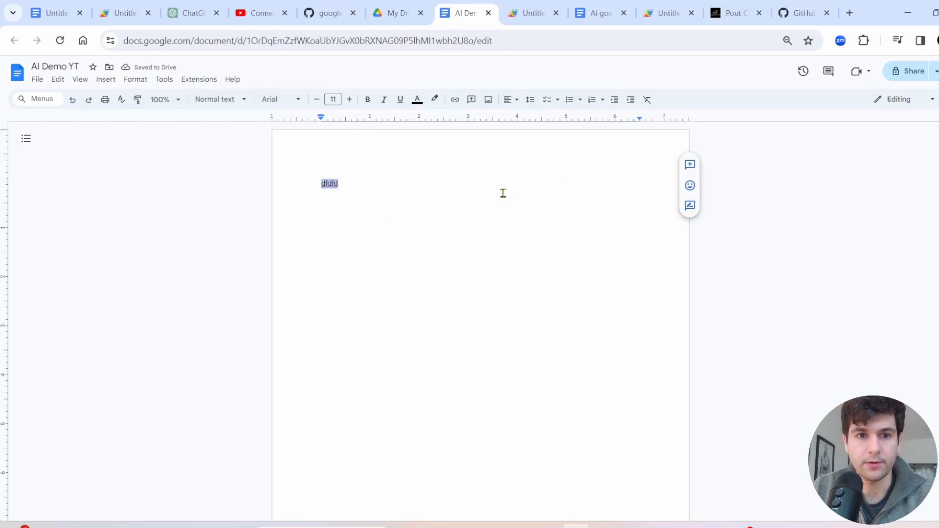
click(329, 183)
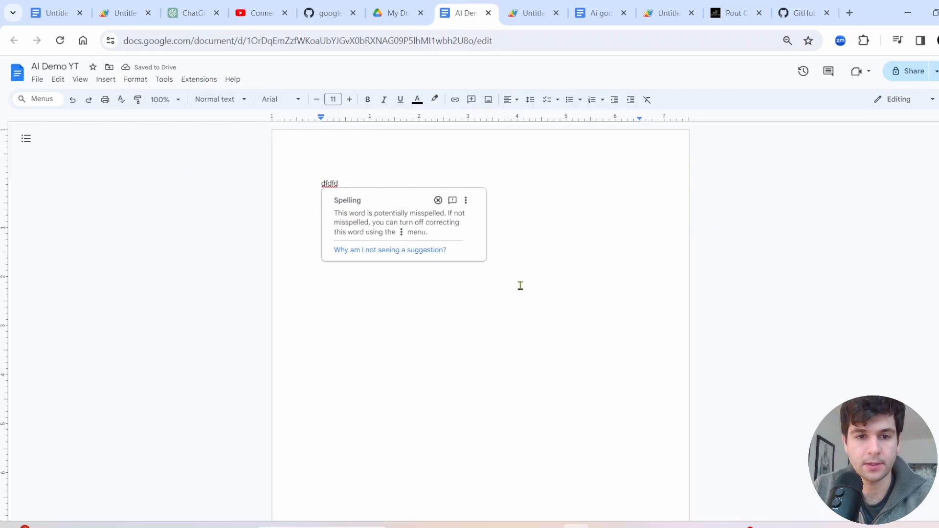
text(jkjk)
text(jljl)
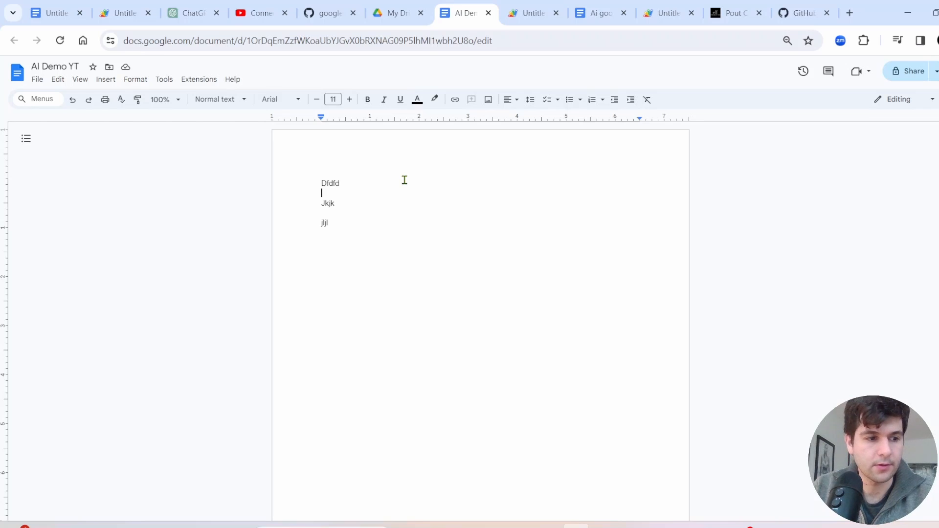
click(532, 13)
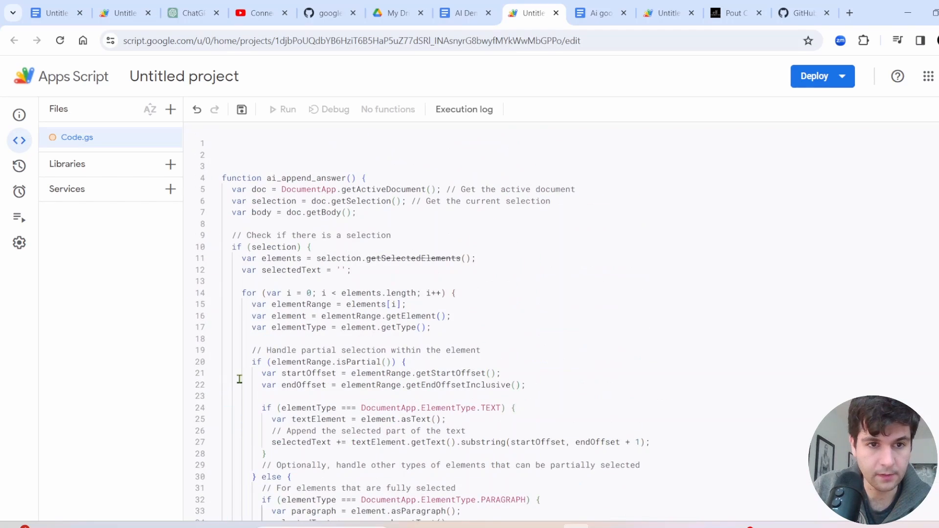
key(ctrl+a)
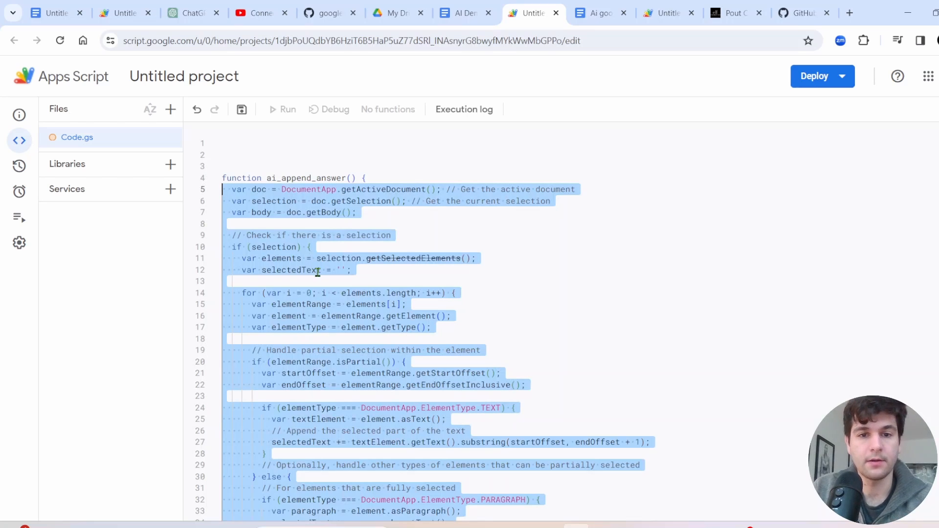
scroll(down, 3)
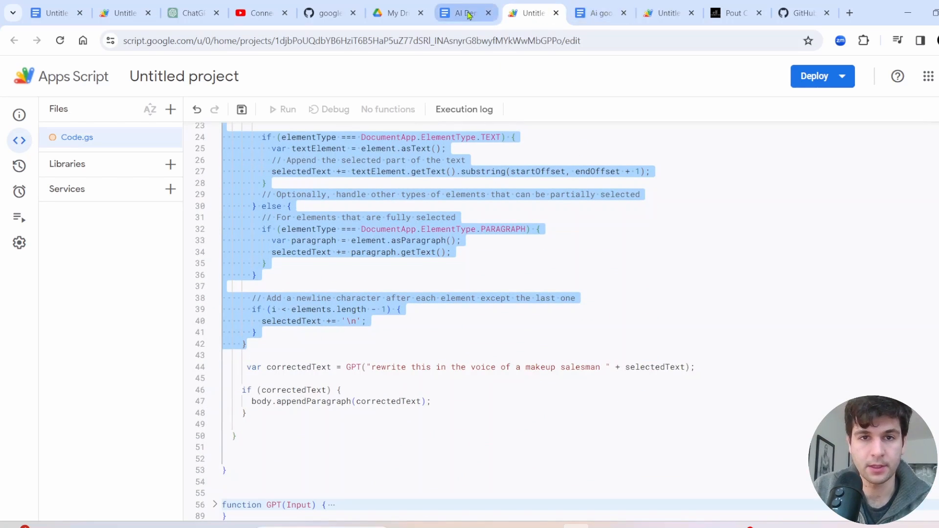
click(461, 12)
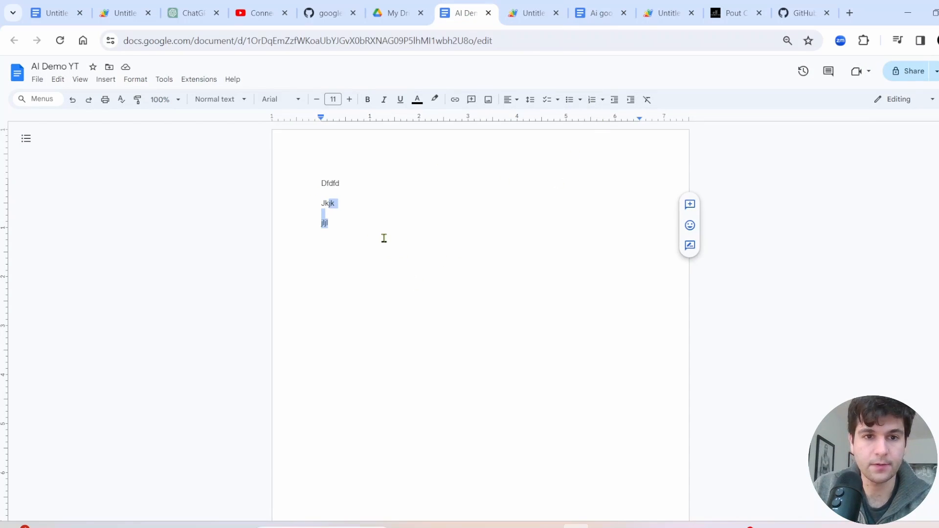
click(530, 13)
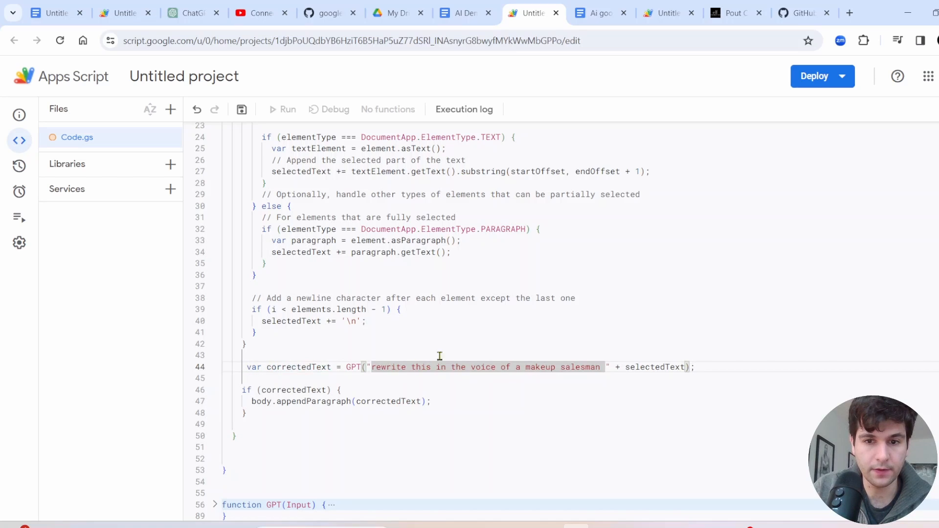
click(440, 366)
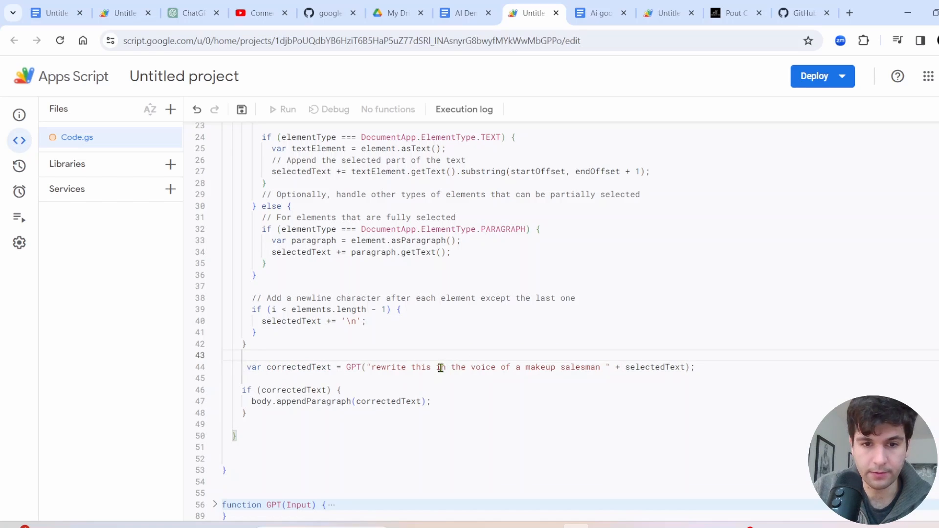
drag(438, 368, 694, 367)
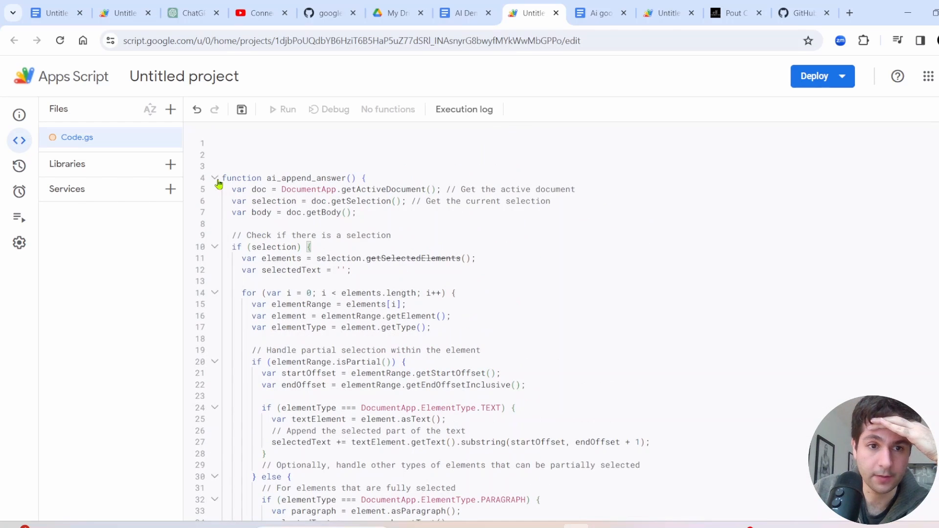
Step: Rename the onOpen menu to 'OpenAI Super Fun Functions'
click(215, 178)
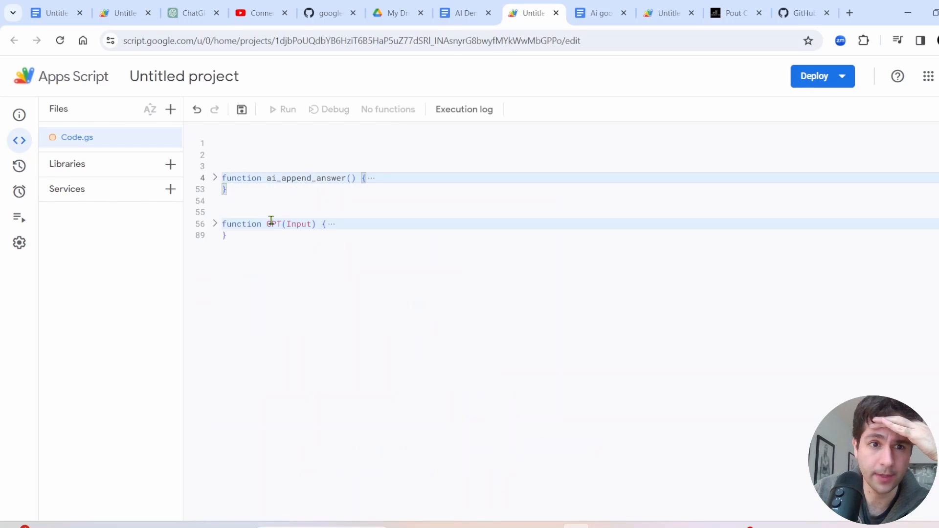
click(238, 144)
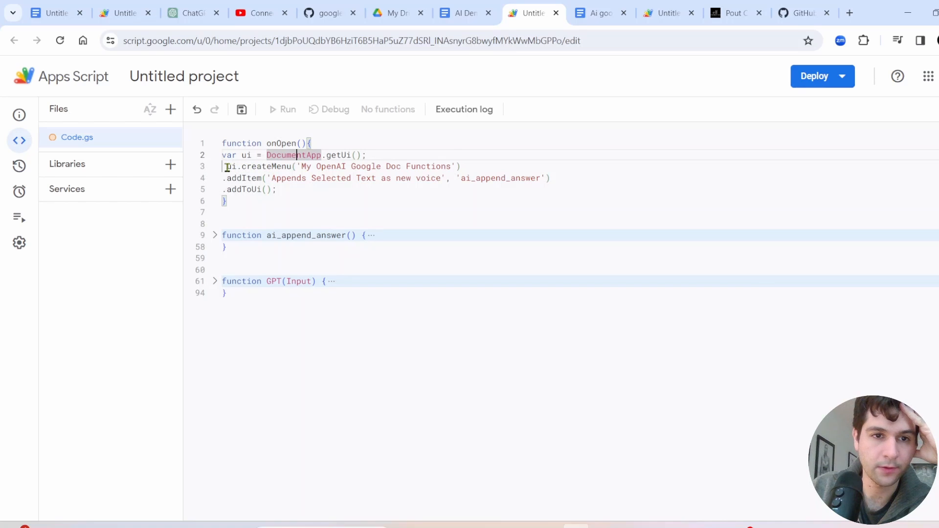
double_click(258, 166)
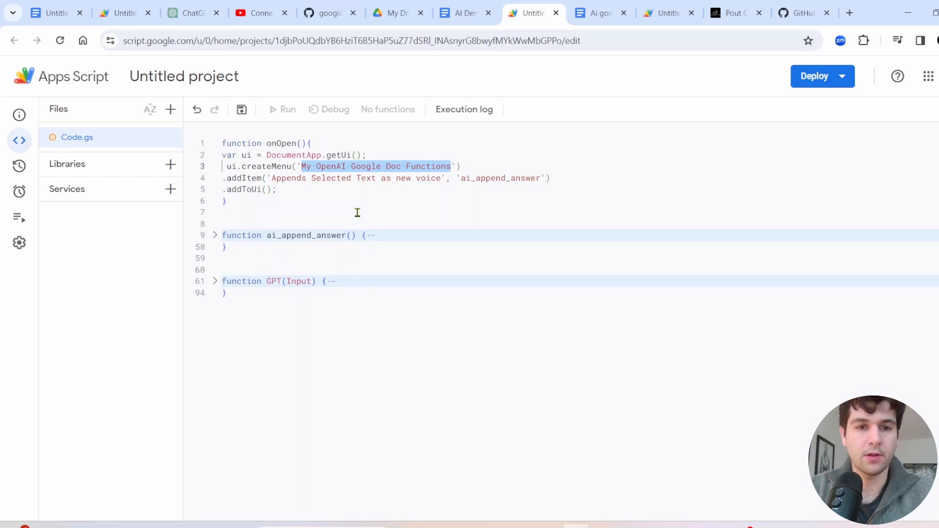
text(OpenAI)
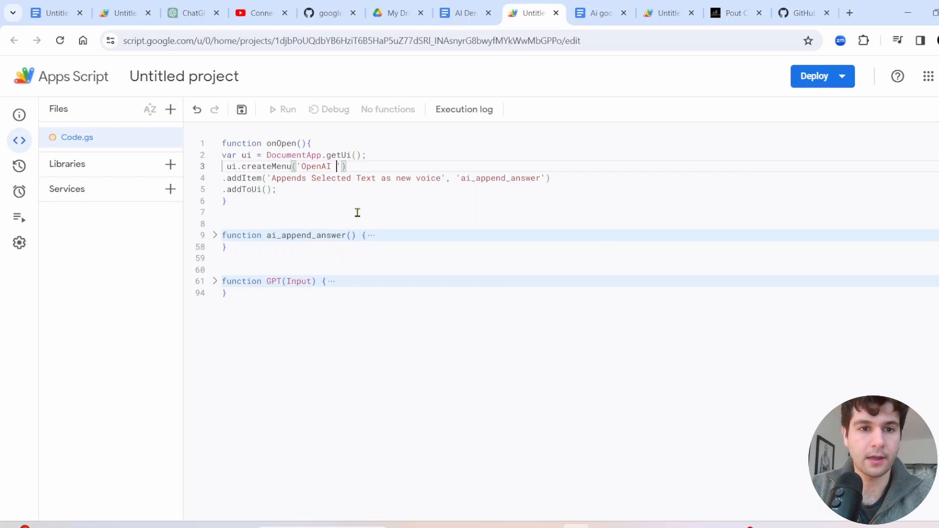
text(Super Fun Functions)
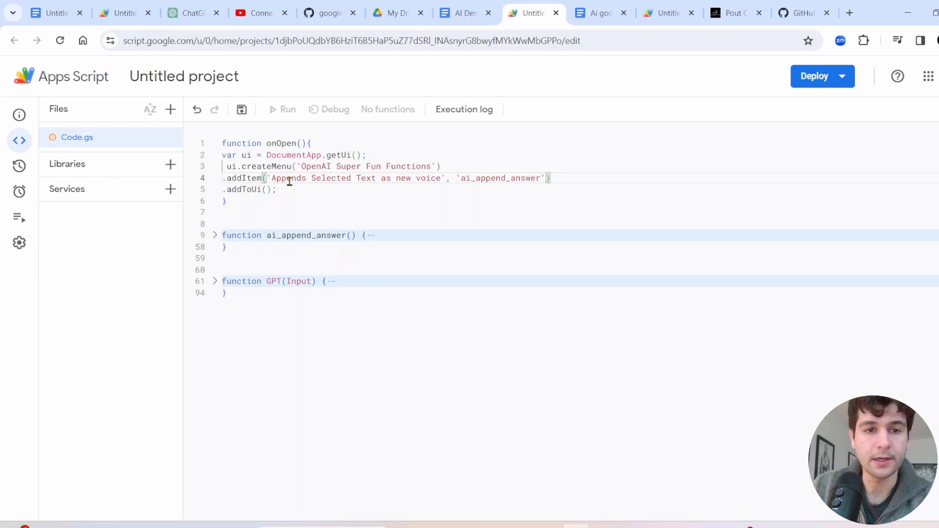
Step: Label the menu item 'Enhances English' and point it at ai_append_answer
drag(271, 178, 441, 178)
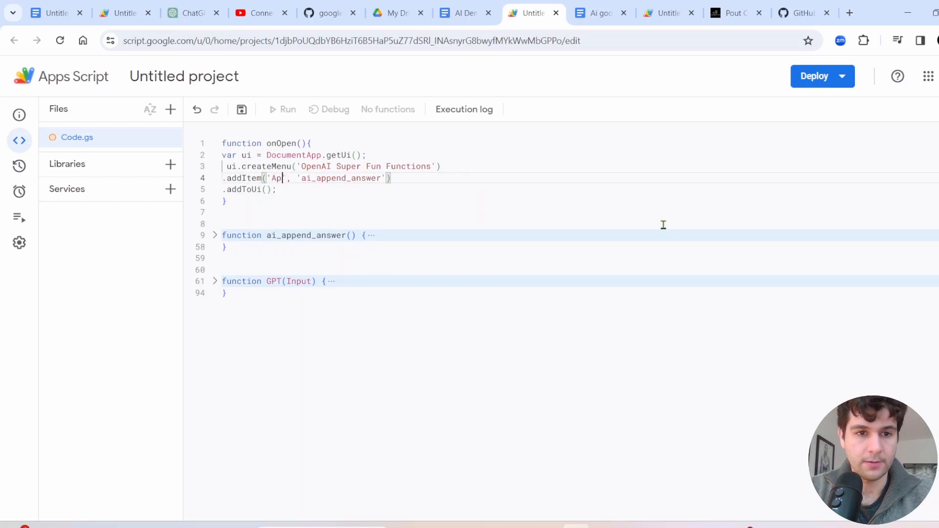
text(Enhan)
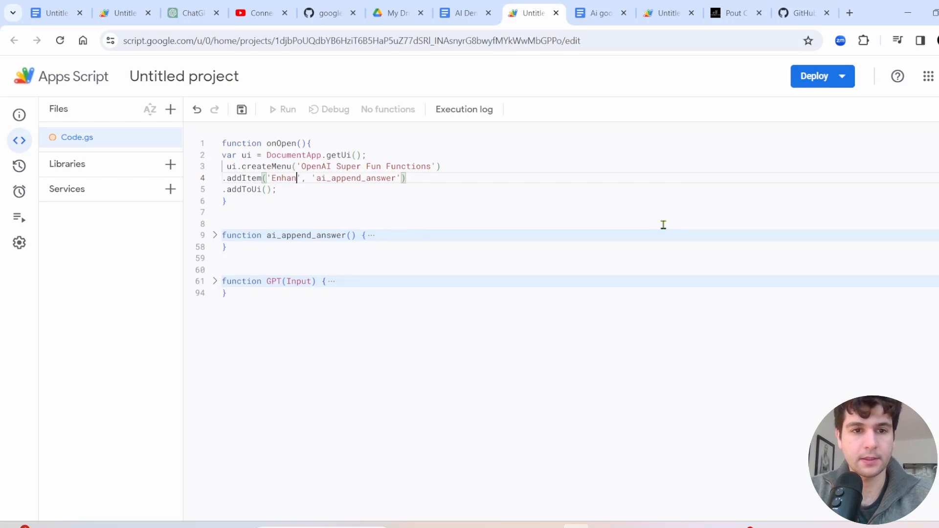
text(ces English)
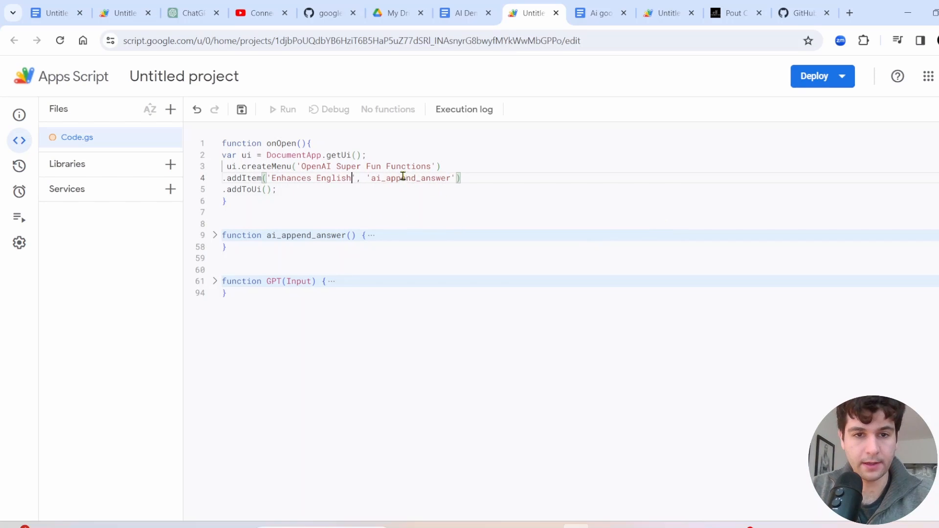
drag(371, 178, 277, 190)
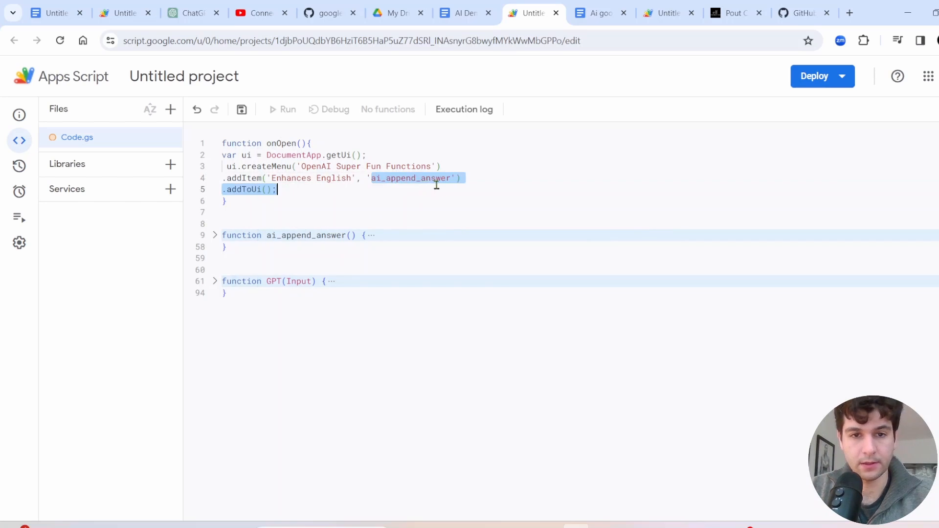
click(278, 235)
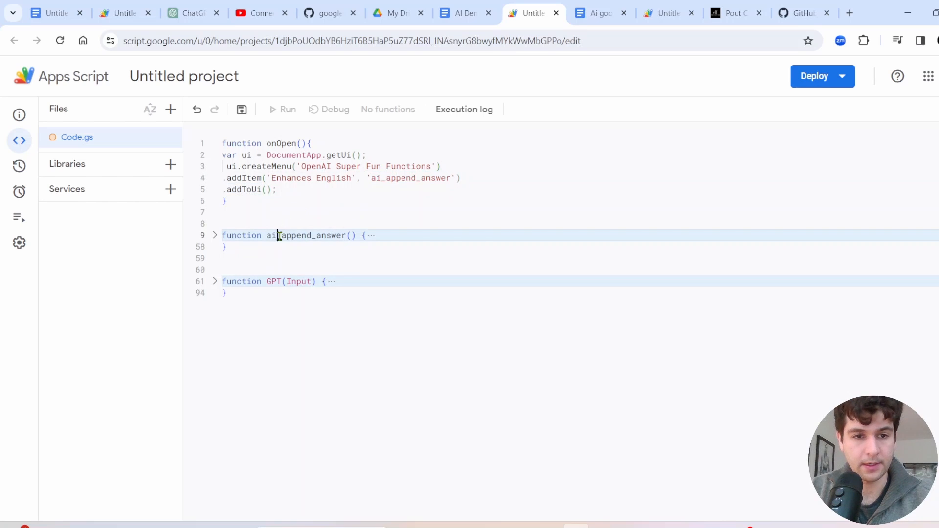
double_click(306, 235)
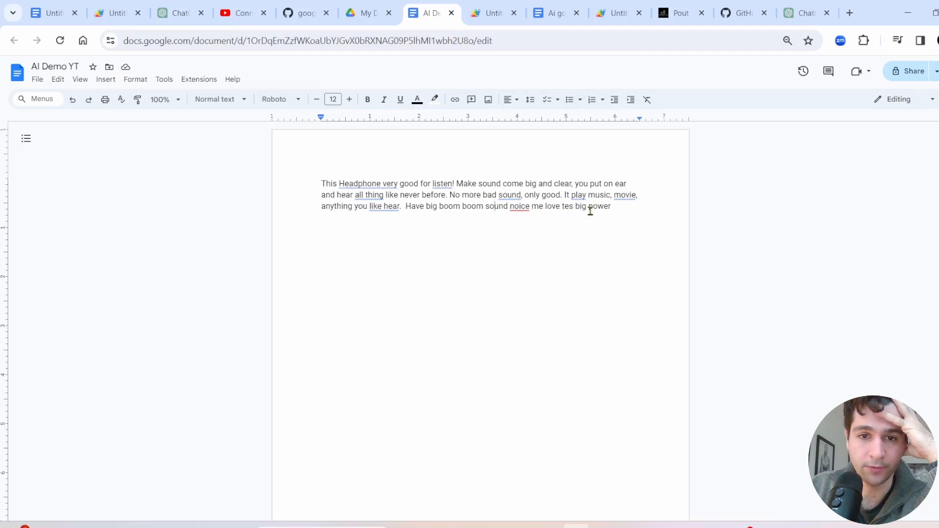
Step: Visit the script project and return to reload AI Demo YT with the new menu
drag(486, 206, 611, 206)
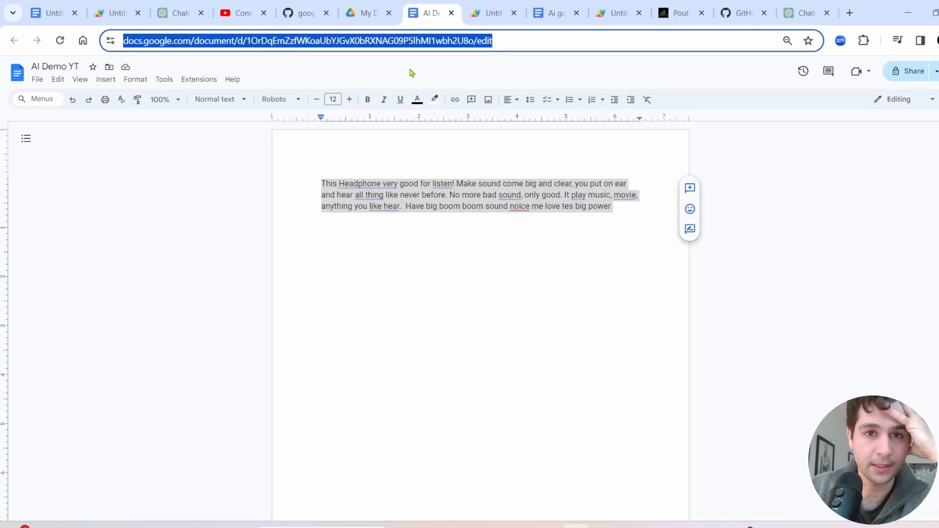
click(493, 13)
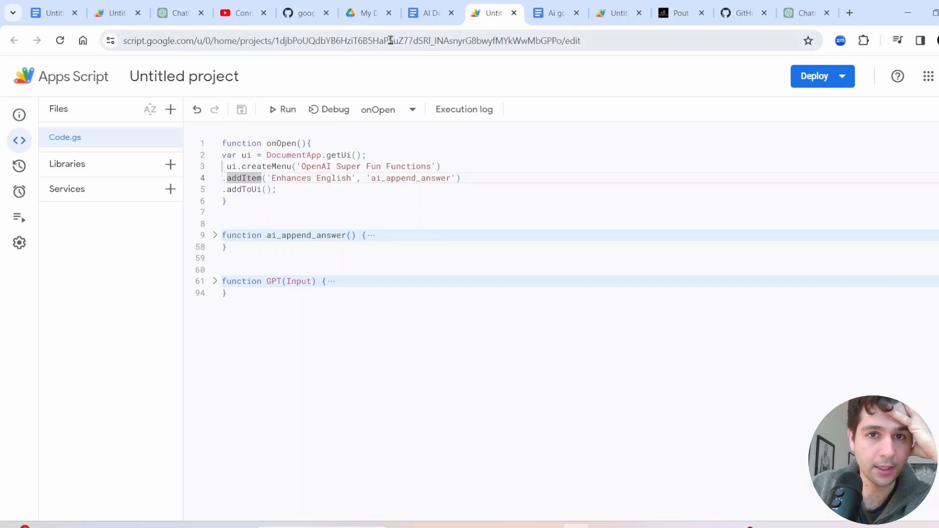
click(464, 13)
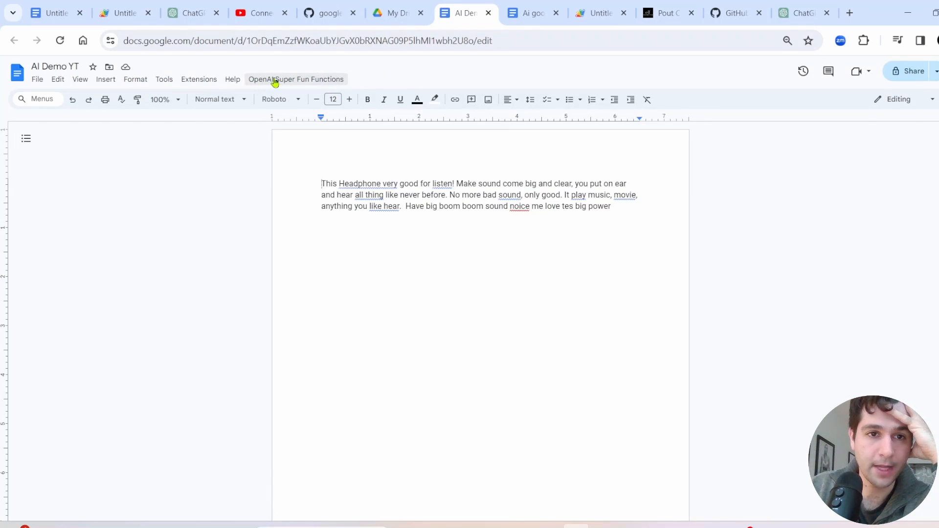
Step: Run Enhances English on the headphone paragraph and approve the authorization prompt
click(296, 80)
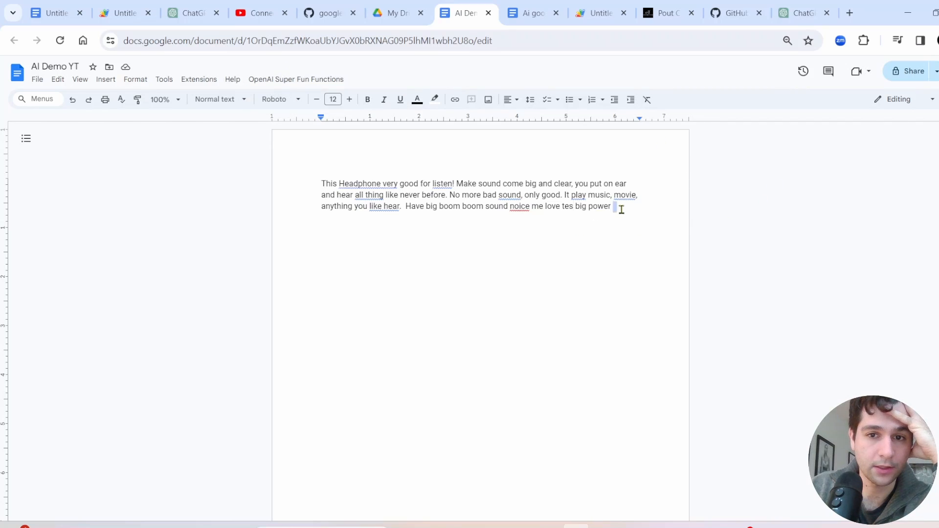
click(295, 79)
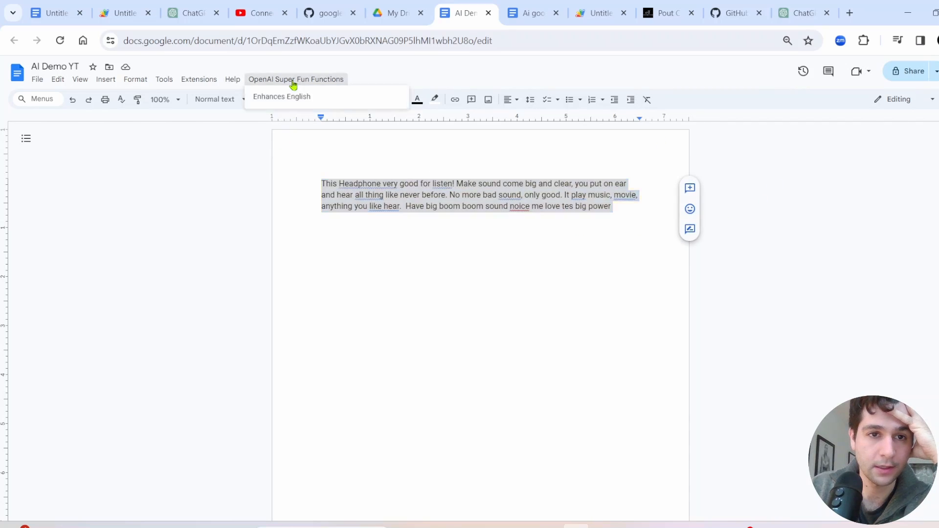
click(282, 96)
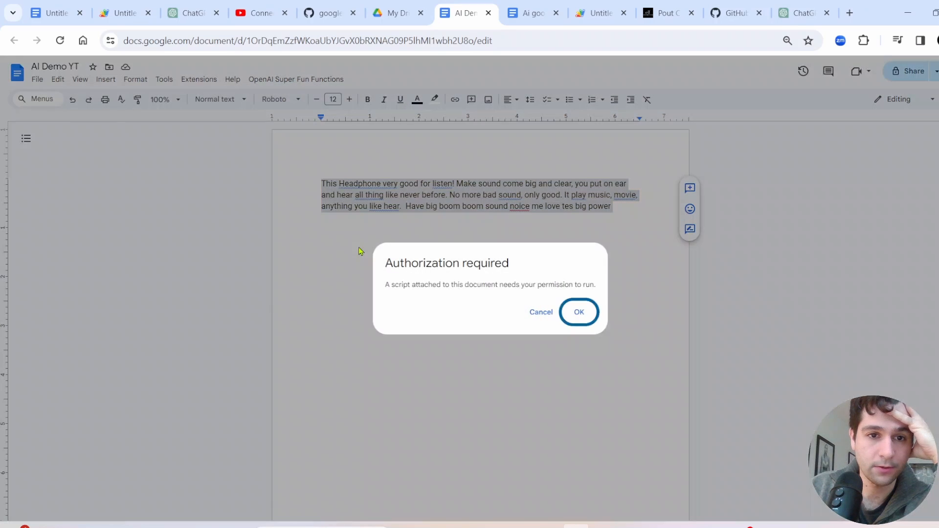
mouse_move(438, 282)
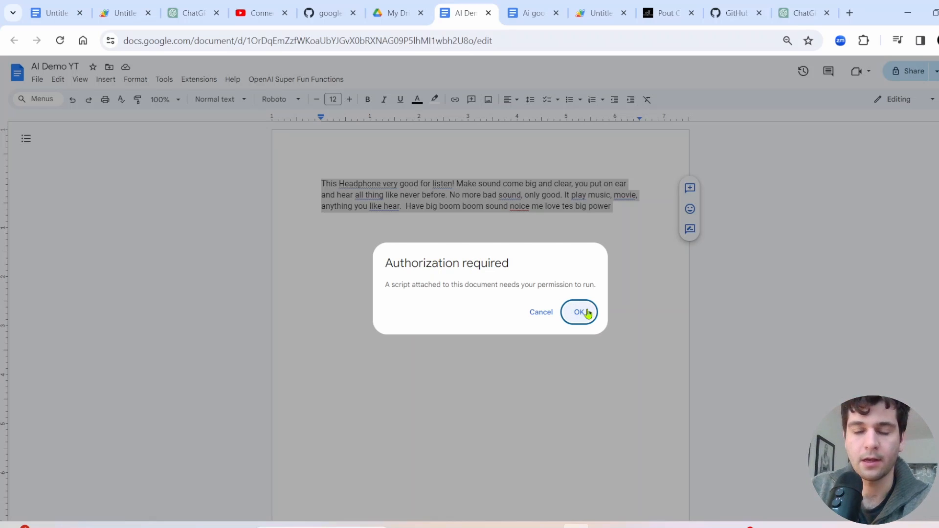
click(578, 312)
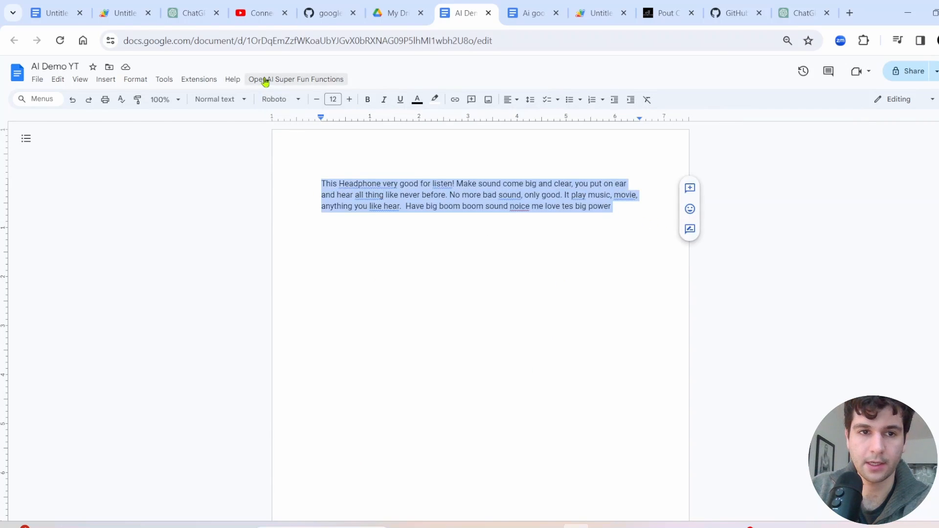
Step: Rerun Enhances English and inspect the polished headphone rewrite appended below
click(295, 79)
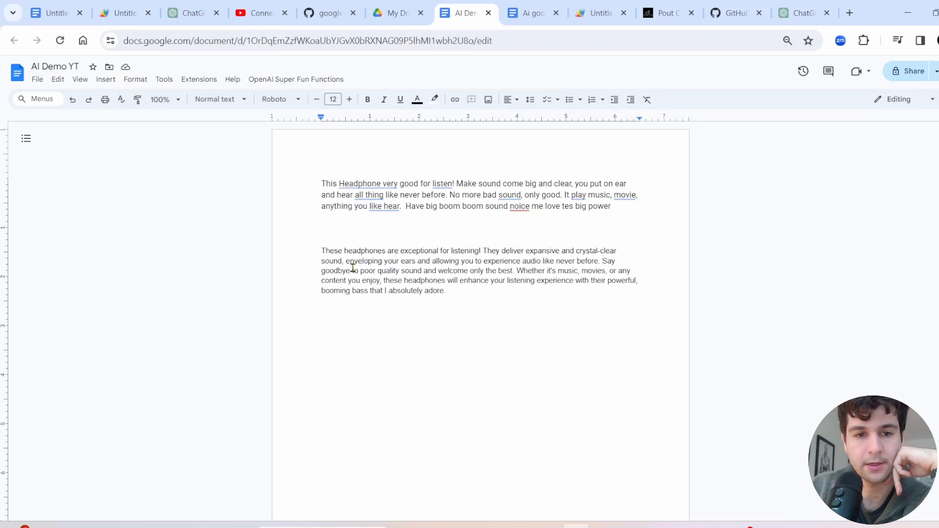
drag(347, 262, 554, 261)
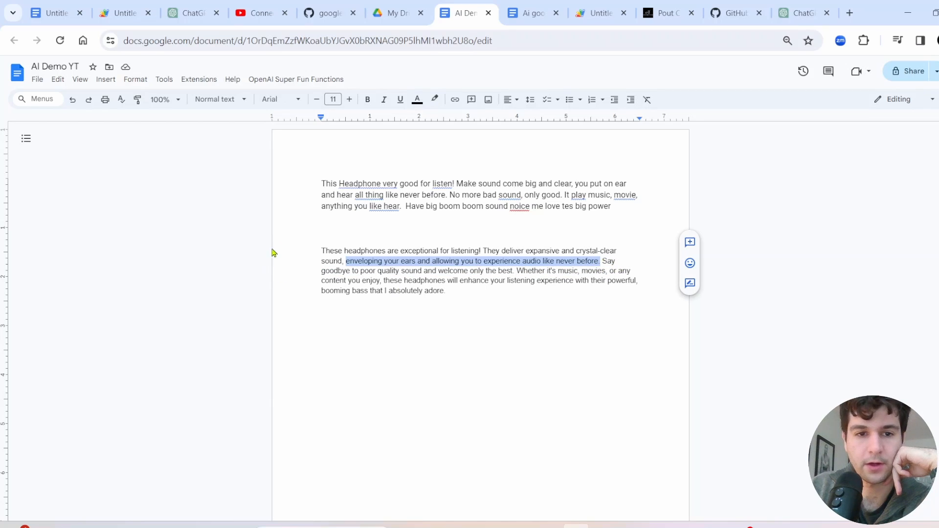
mouse_move(278, 243)
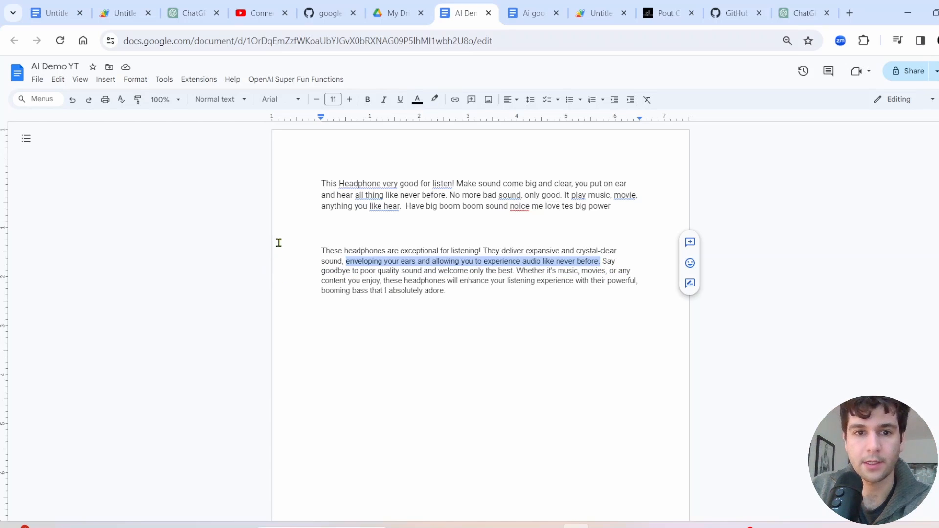
mouse_move(372, 319)
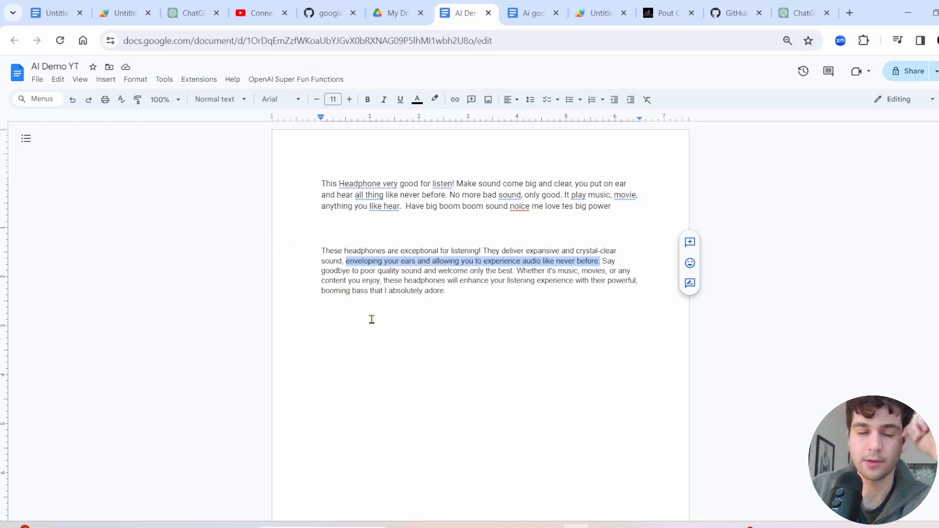
mouse_move(617, 214)
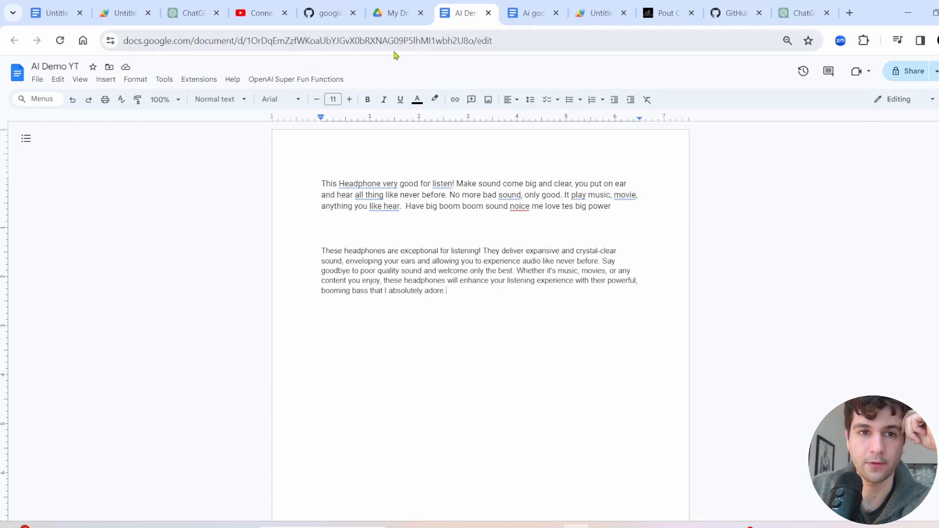
click(296, 80)
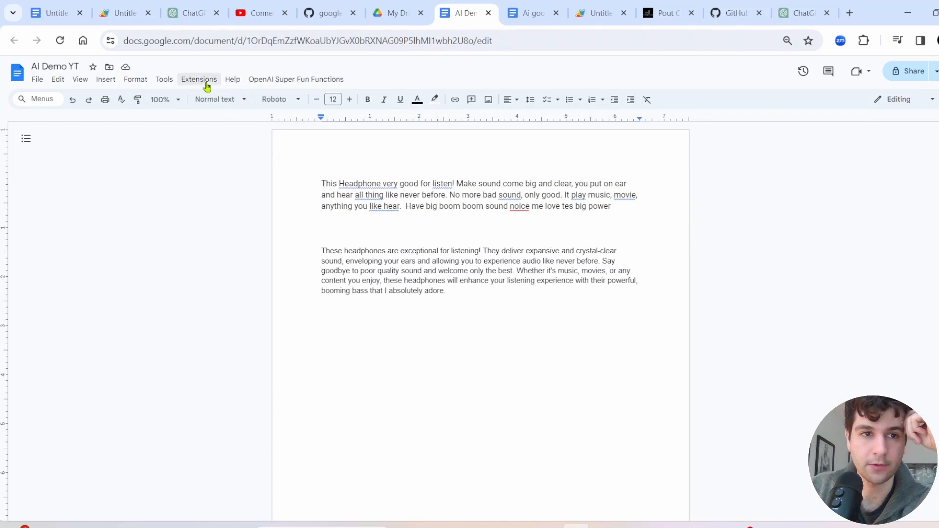
Step: Replace the hard-coded GPT prompt with starter_prompt and begin adding it as a parameter
click(491, 12)
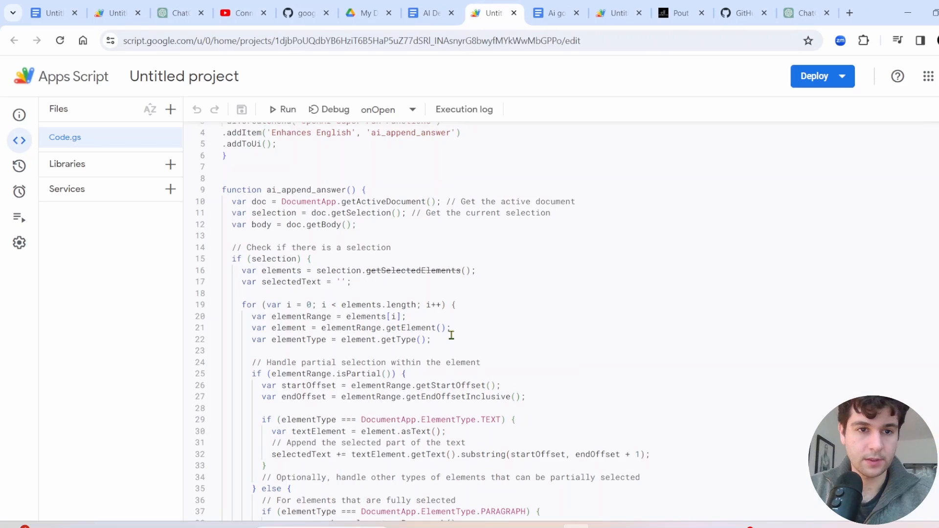
scroll(down, 3)
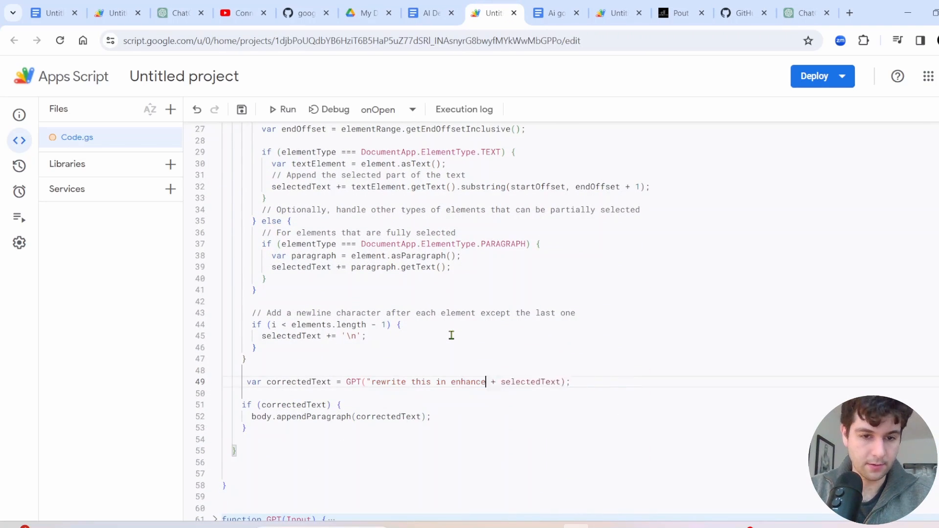
key(Backspace)
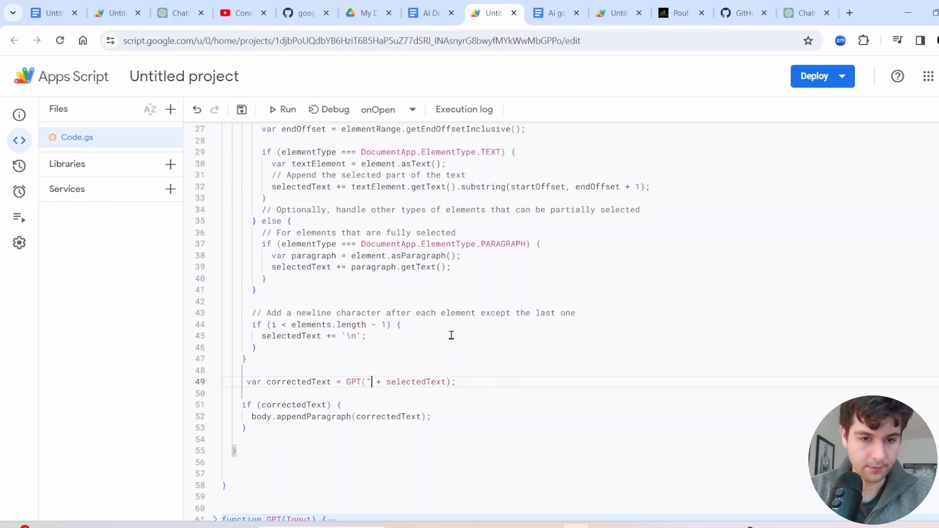
text(starter)
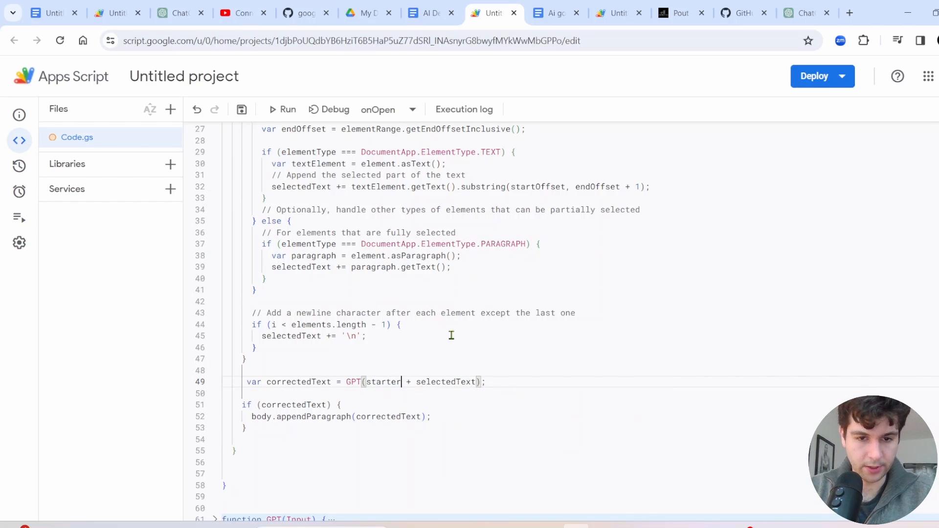
text(_prompt)
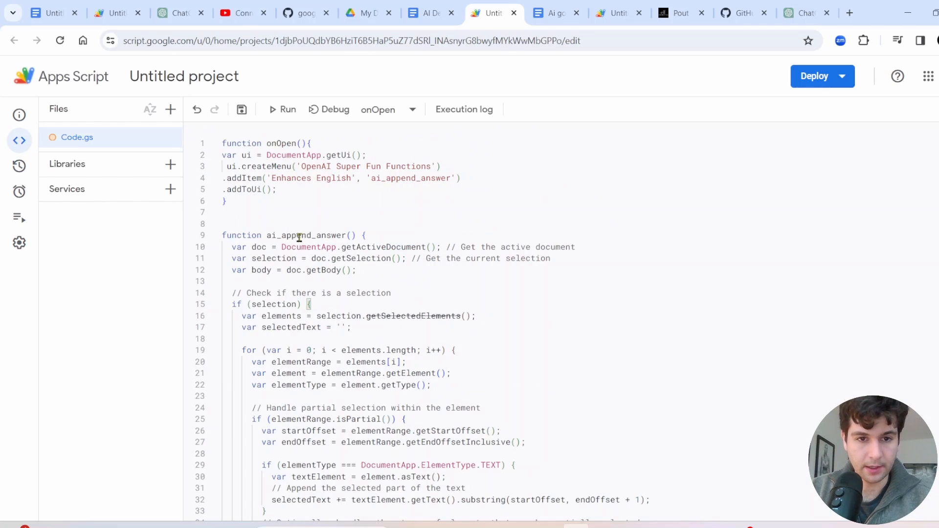
text(starter_prompt)
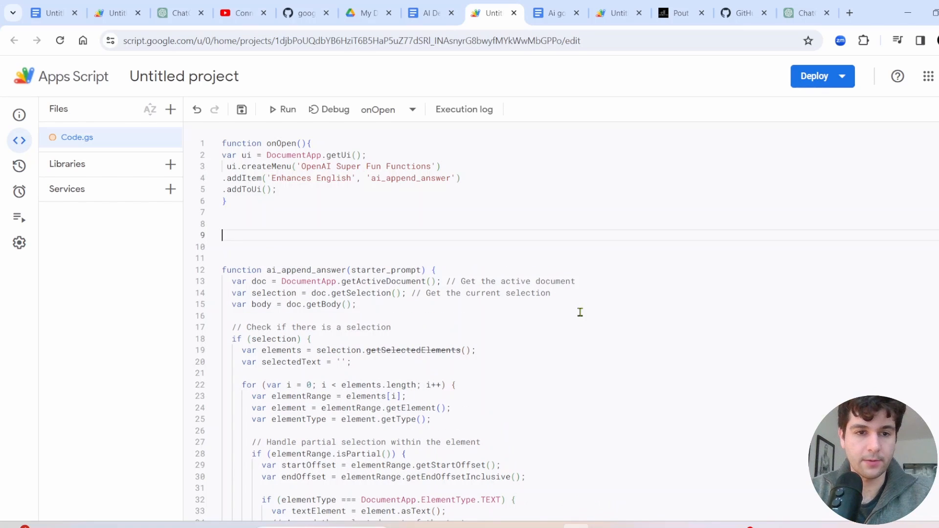
Step: Add an english_good() function calling ai_append_answer with "Enhance the english: "
text(function)
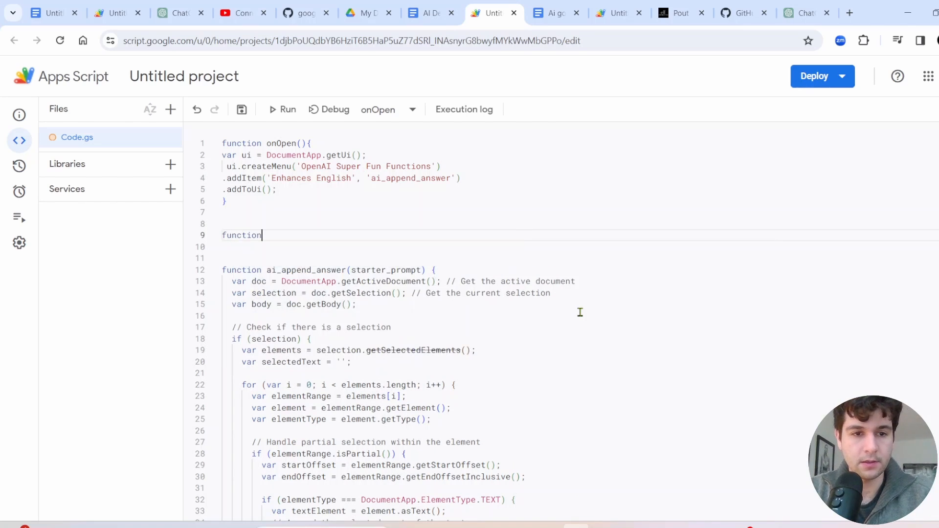
text(())
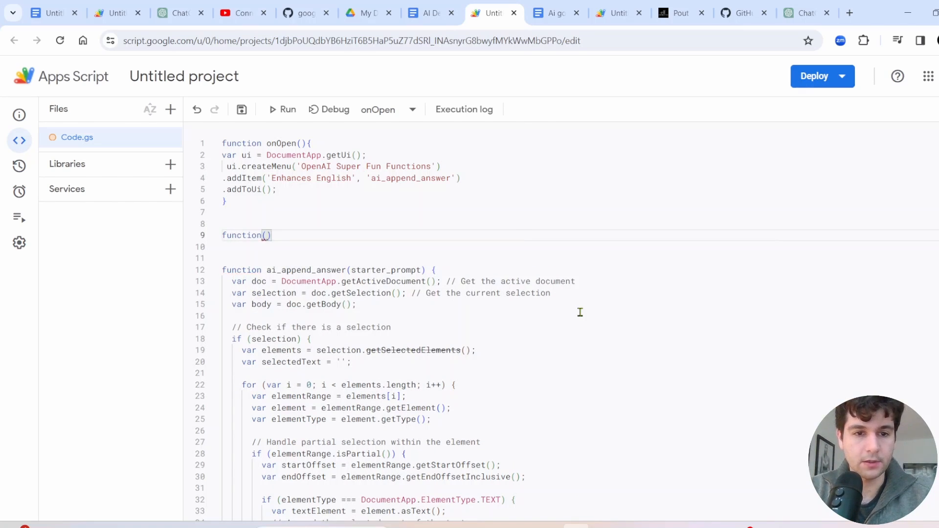
text(_e)
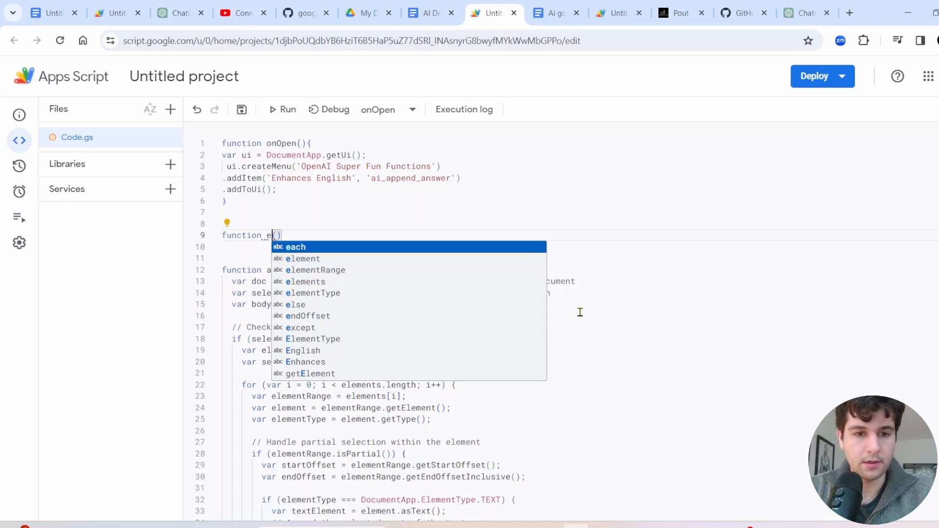
text(english_good)
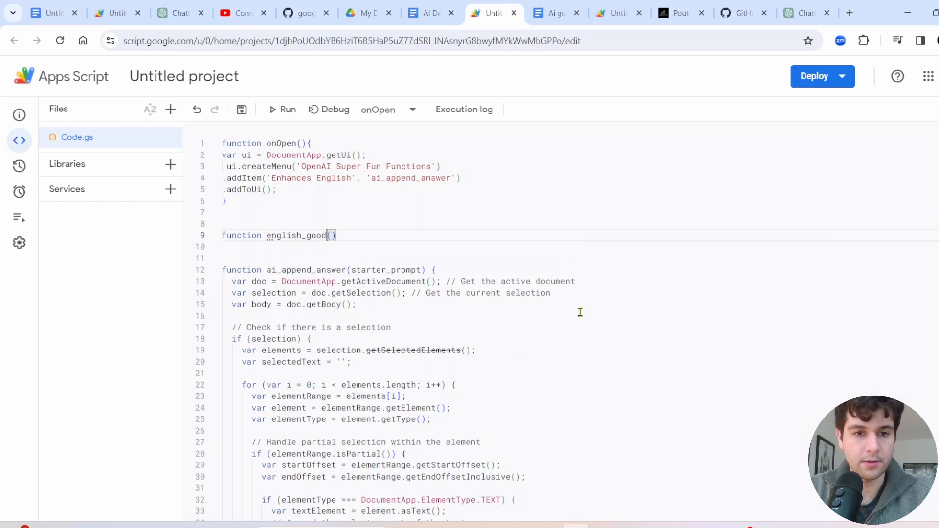
text(ai_append_answer())
text(function e)
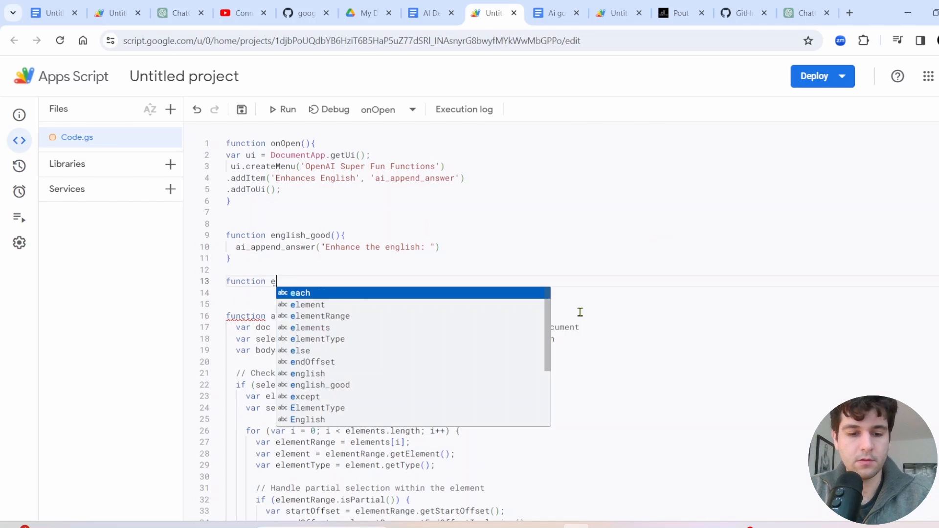
Step: Add an english_bad() function calling ai_append_answer with "Make English and grammer worse "
text(nglish)
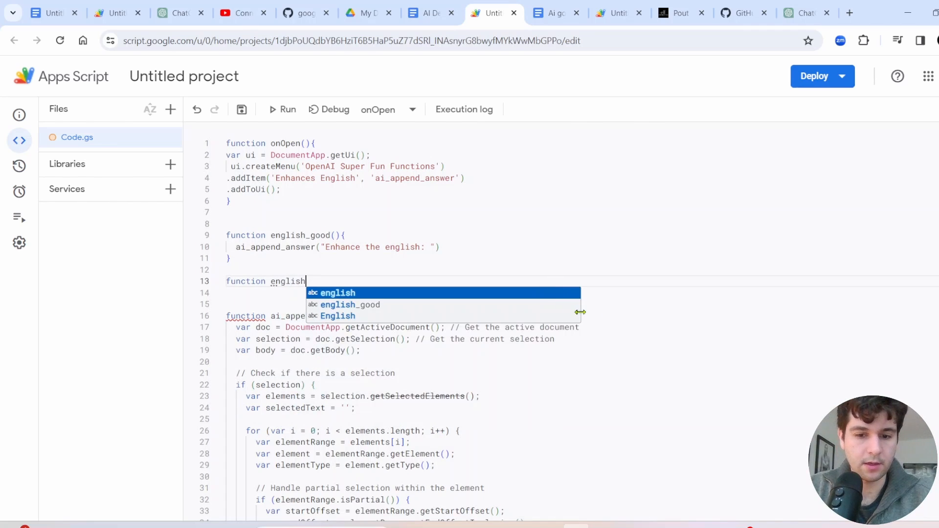
text(_bad(){)
click(580, 292)
text(ai_append_answer("Make the )
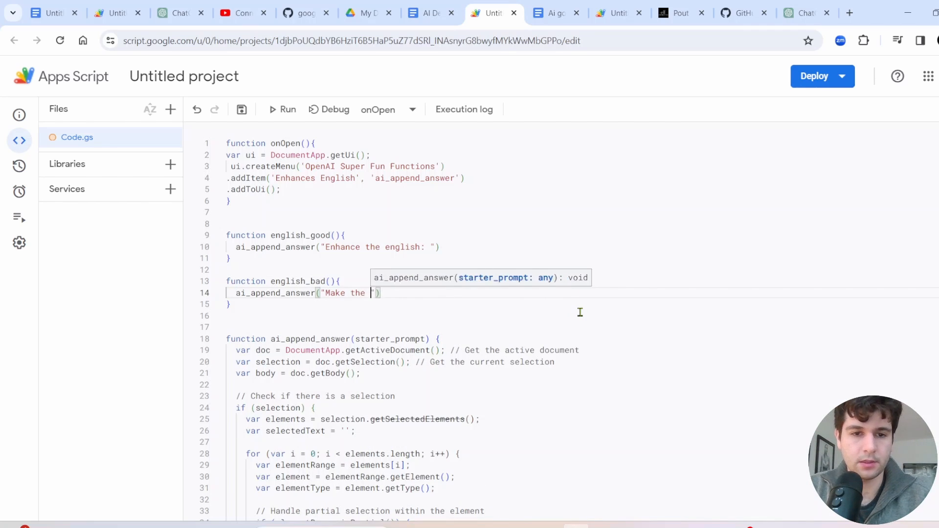
text(English and grammer worse)
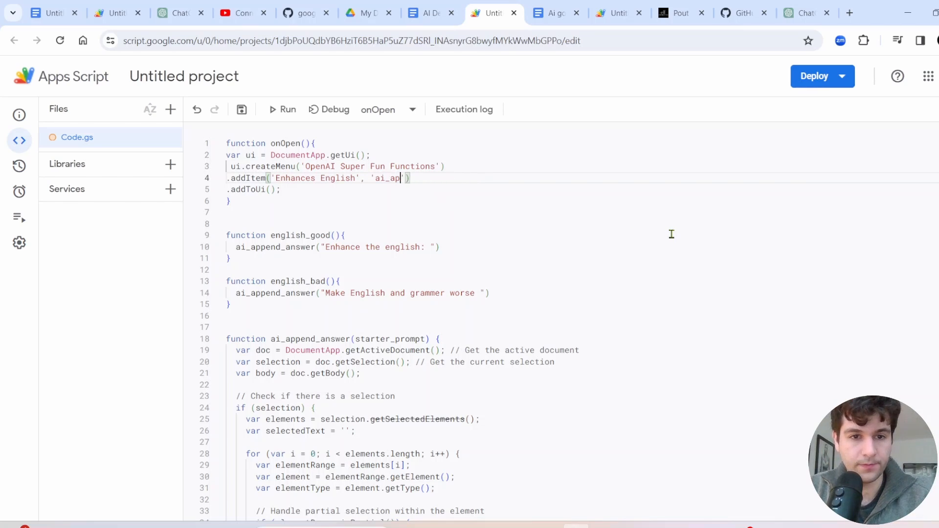
Step: Map 'Enhances English' to english_good, add 'Ruins your English' for english_bad, and save
text(engli)
text(.addItem(')
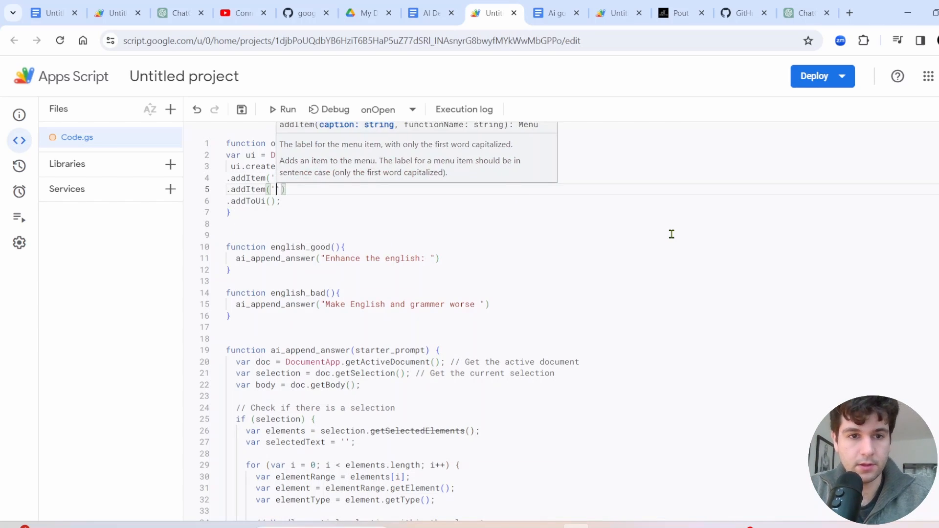
text(Ruins your English', 'english_bad)
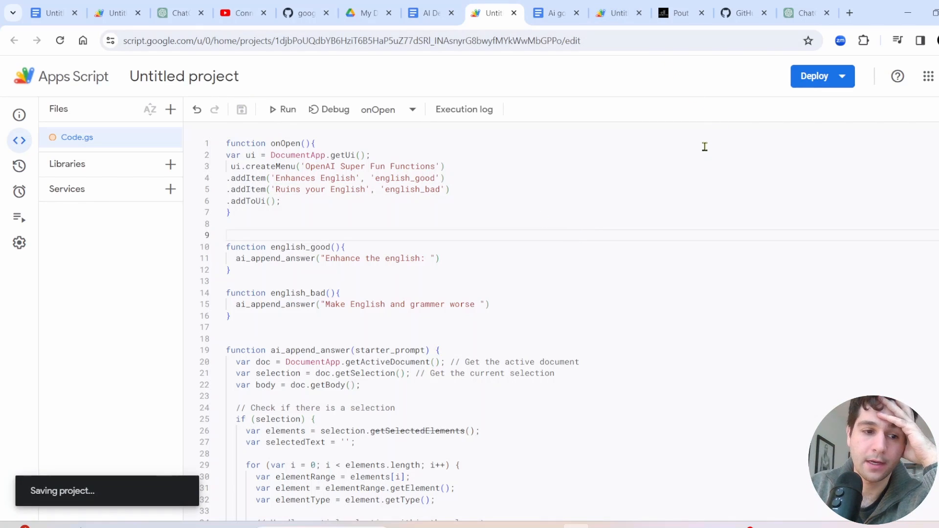
Step: Reload AI Demo YT and run Ruins your English on the headphones paragraph
click(426, 12)
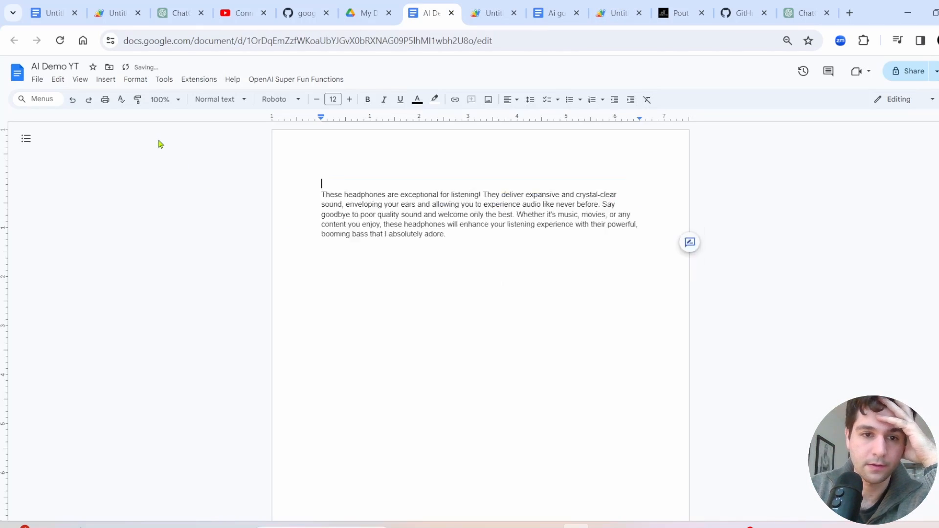
click(307, 40)
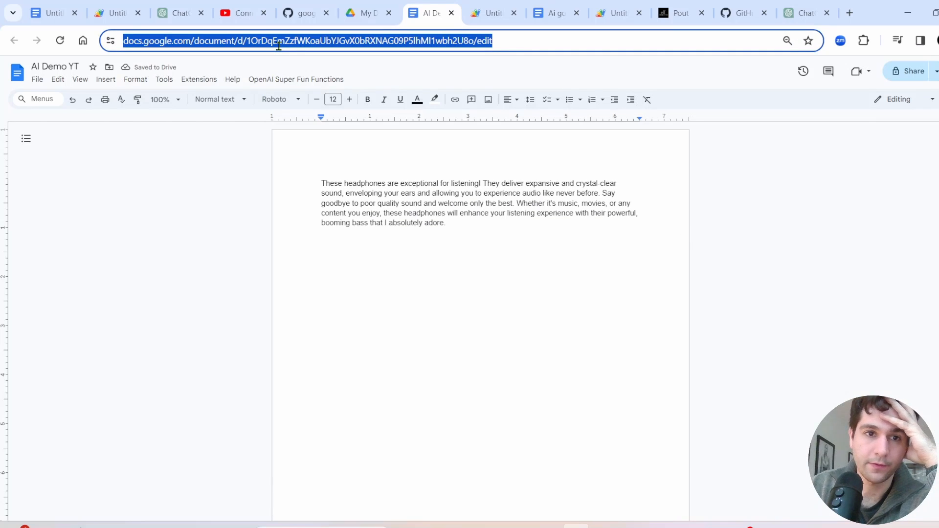
click(322, 184)
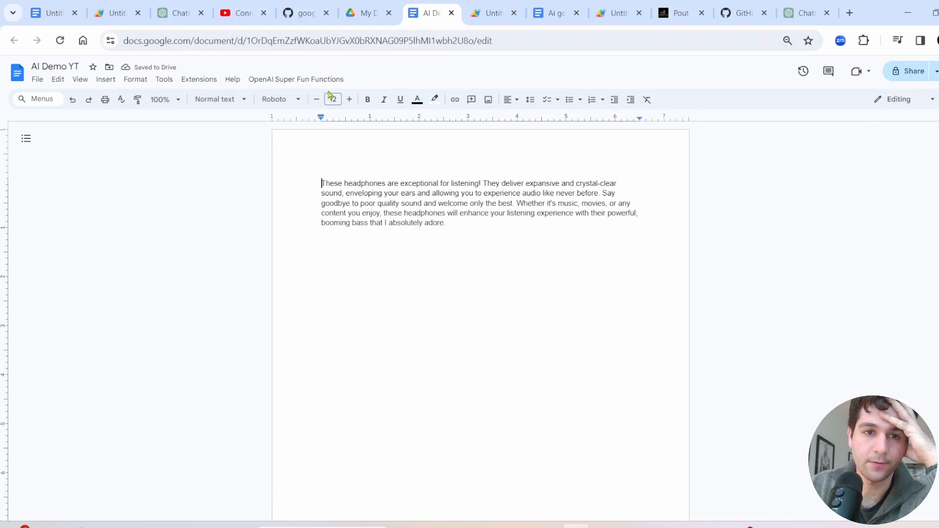
click(59, 40)
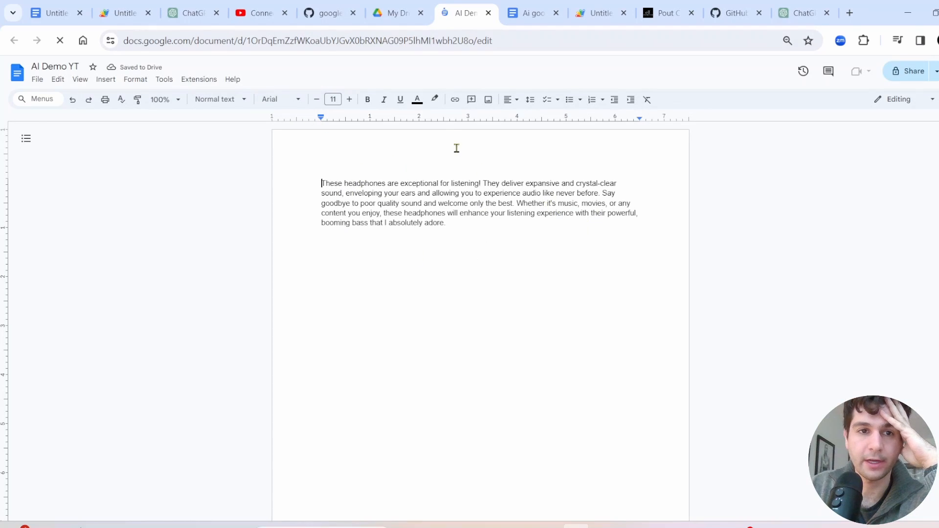
click(295, 79)
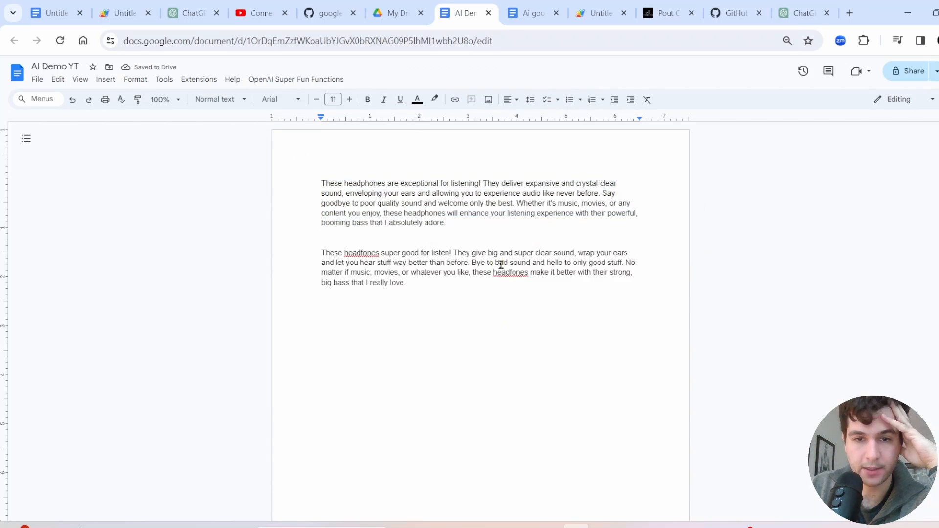
Step: Run Ruins your English on the badly written paragraph, then on the newest appended paragraph
drag(322, 252, 405, 282)
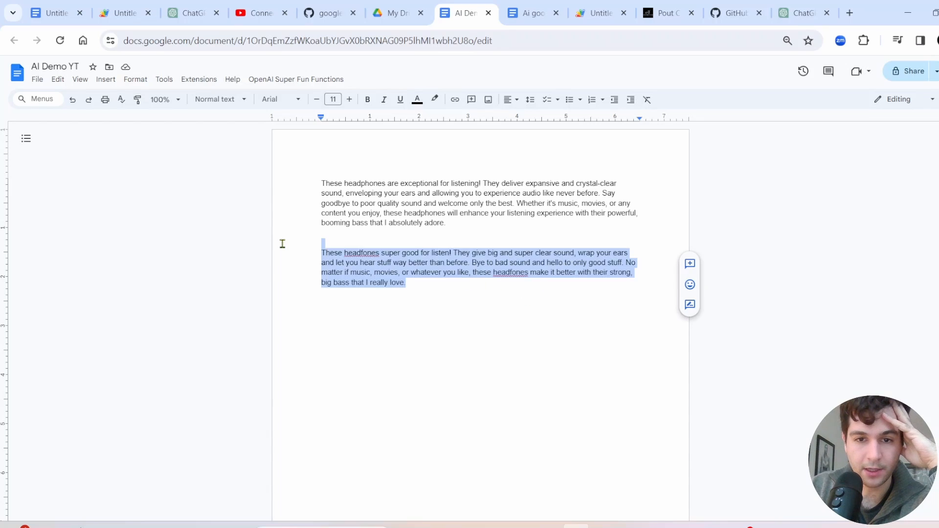
click(296, 79)
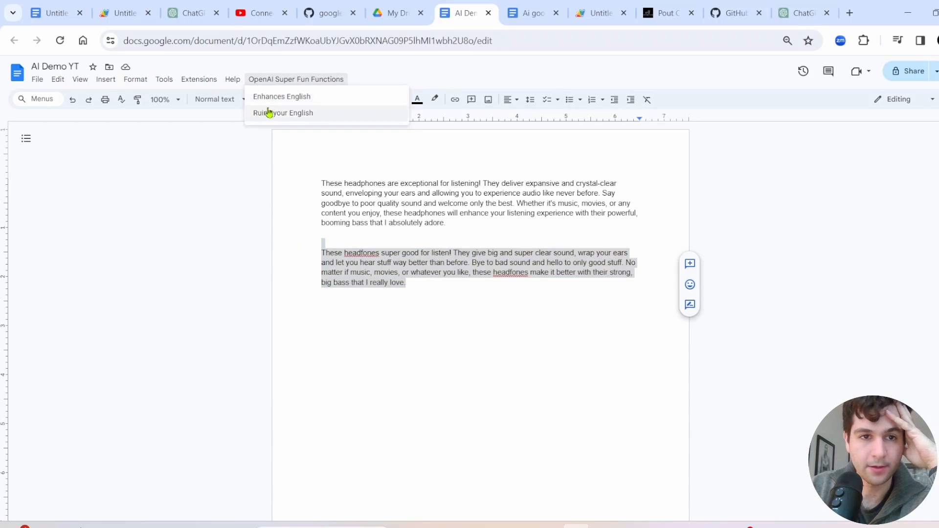
click(283, 112)
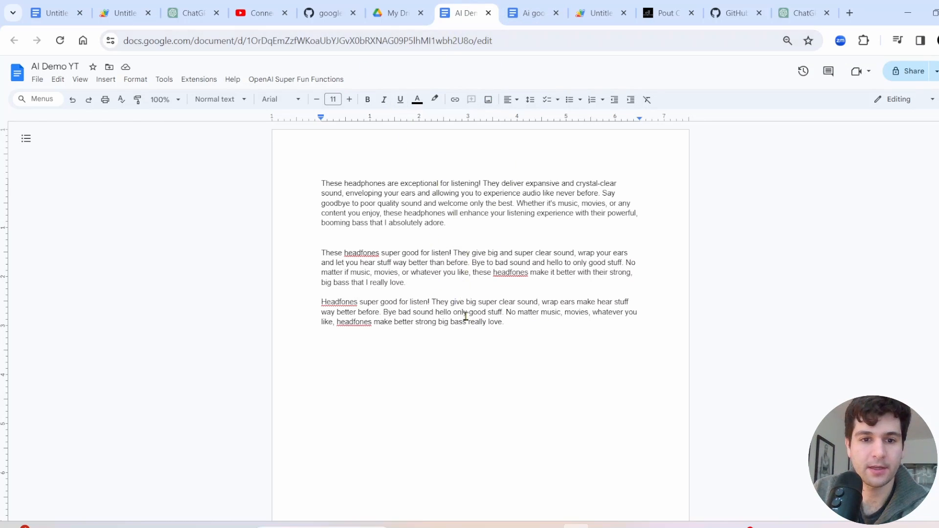
drag(322, 302, 504, 322)
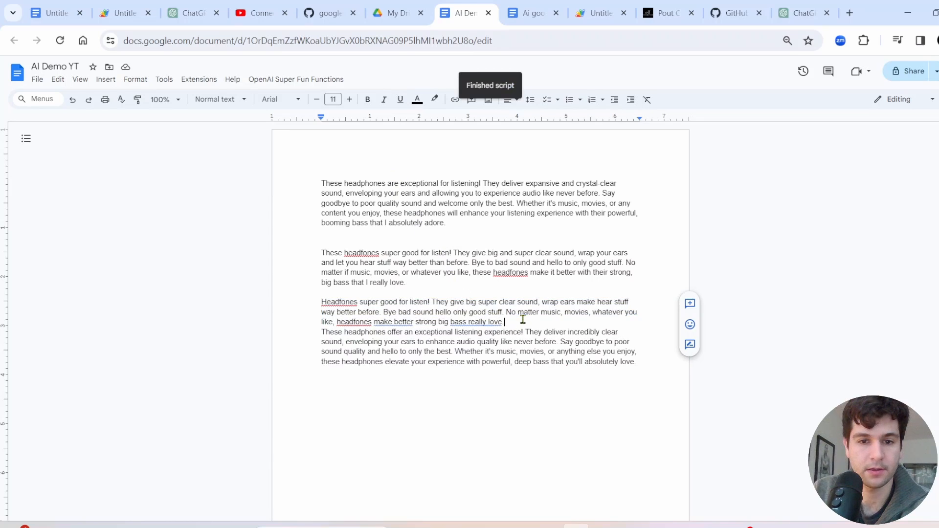
click(296, 79)
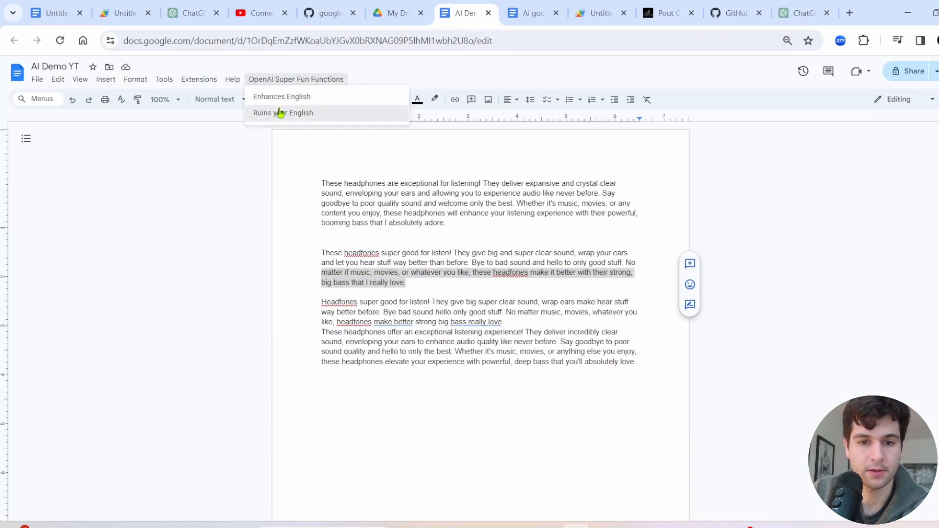
click(282, 112)
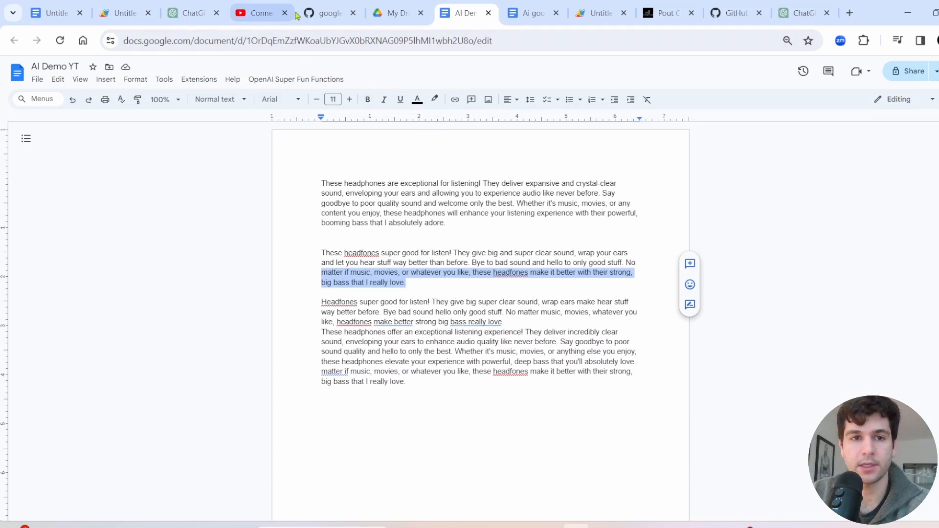
Step: Return to the google_script repository root listing google_docs_version.gs and google_sheets_version.gs
click(329, 12)
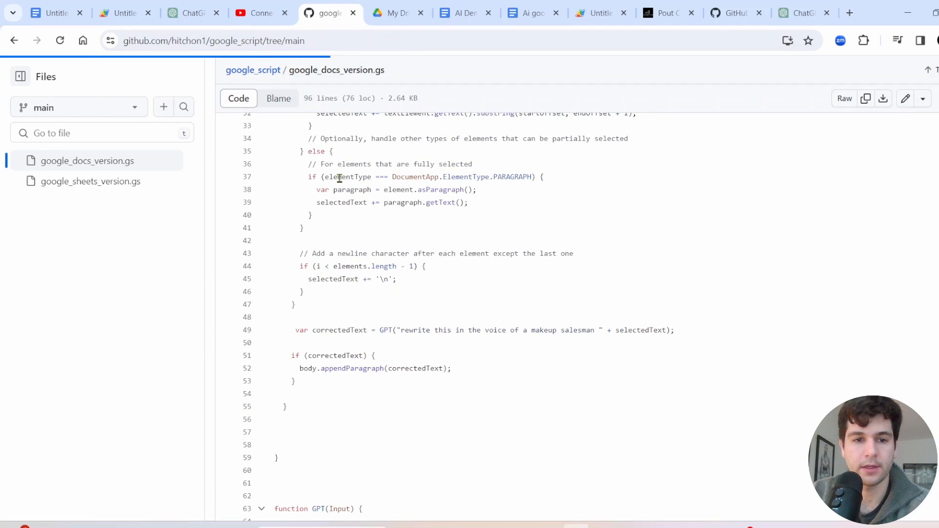
click(252, 70)
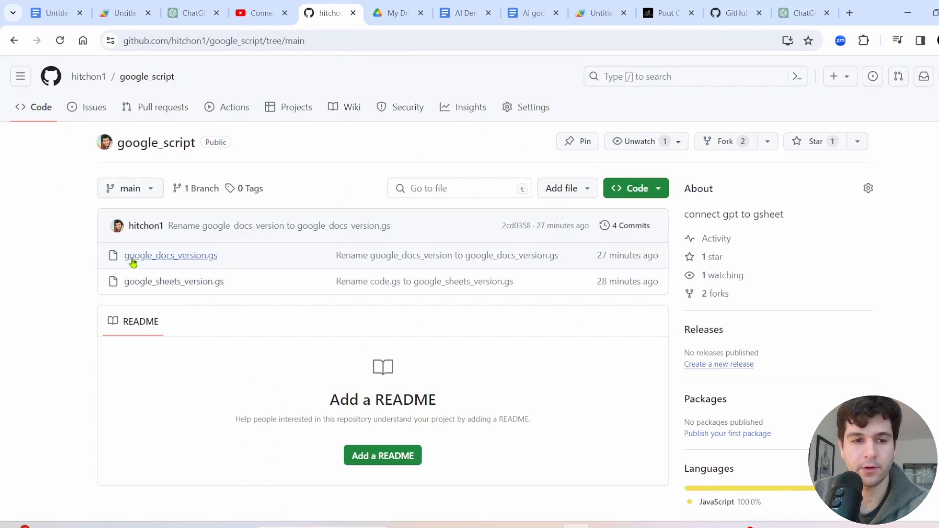
mouse_move(223, 261)
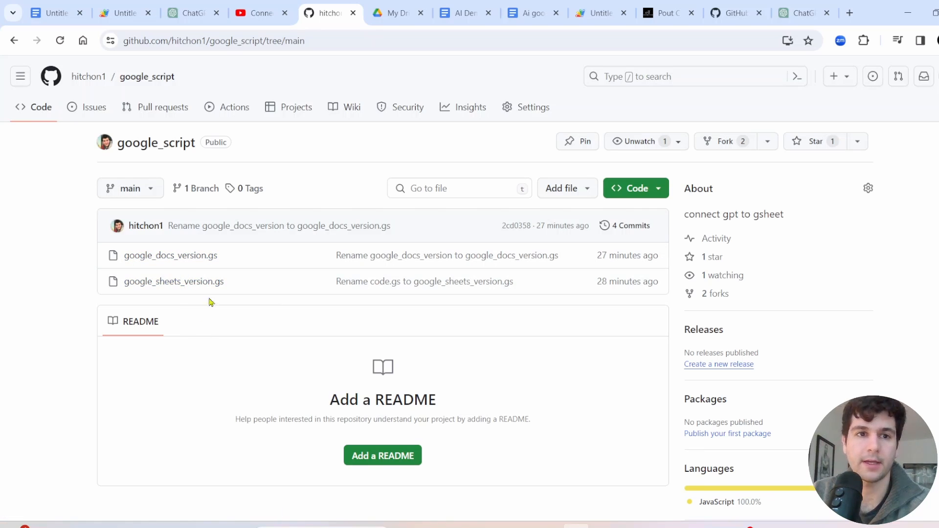
click(258, 12)
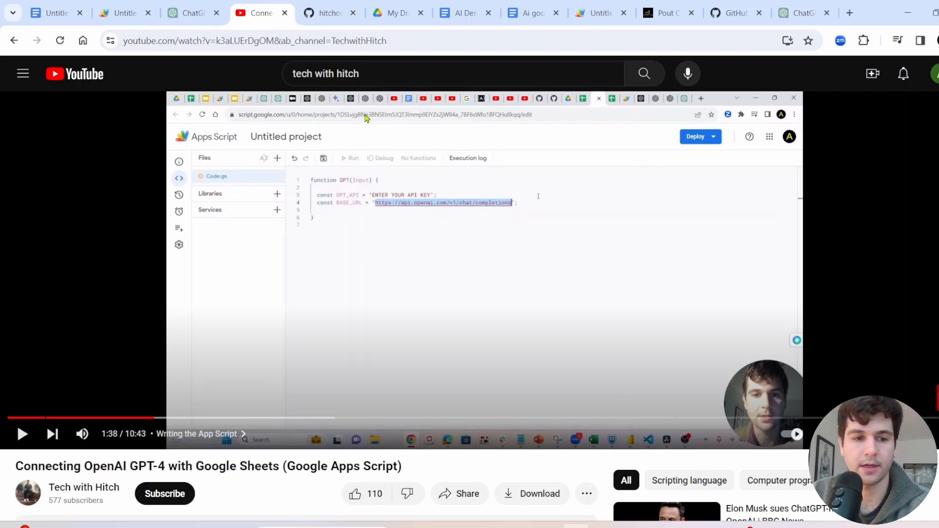
click(325, 13)
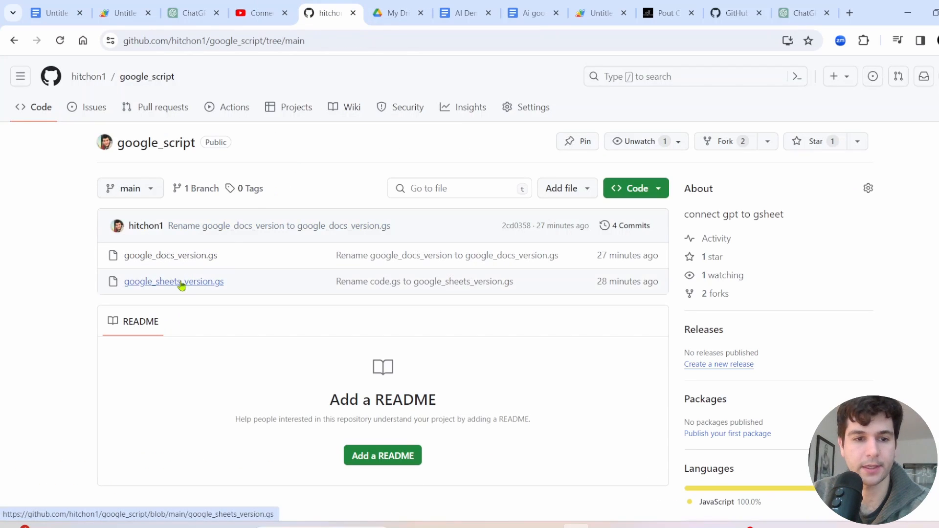